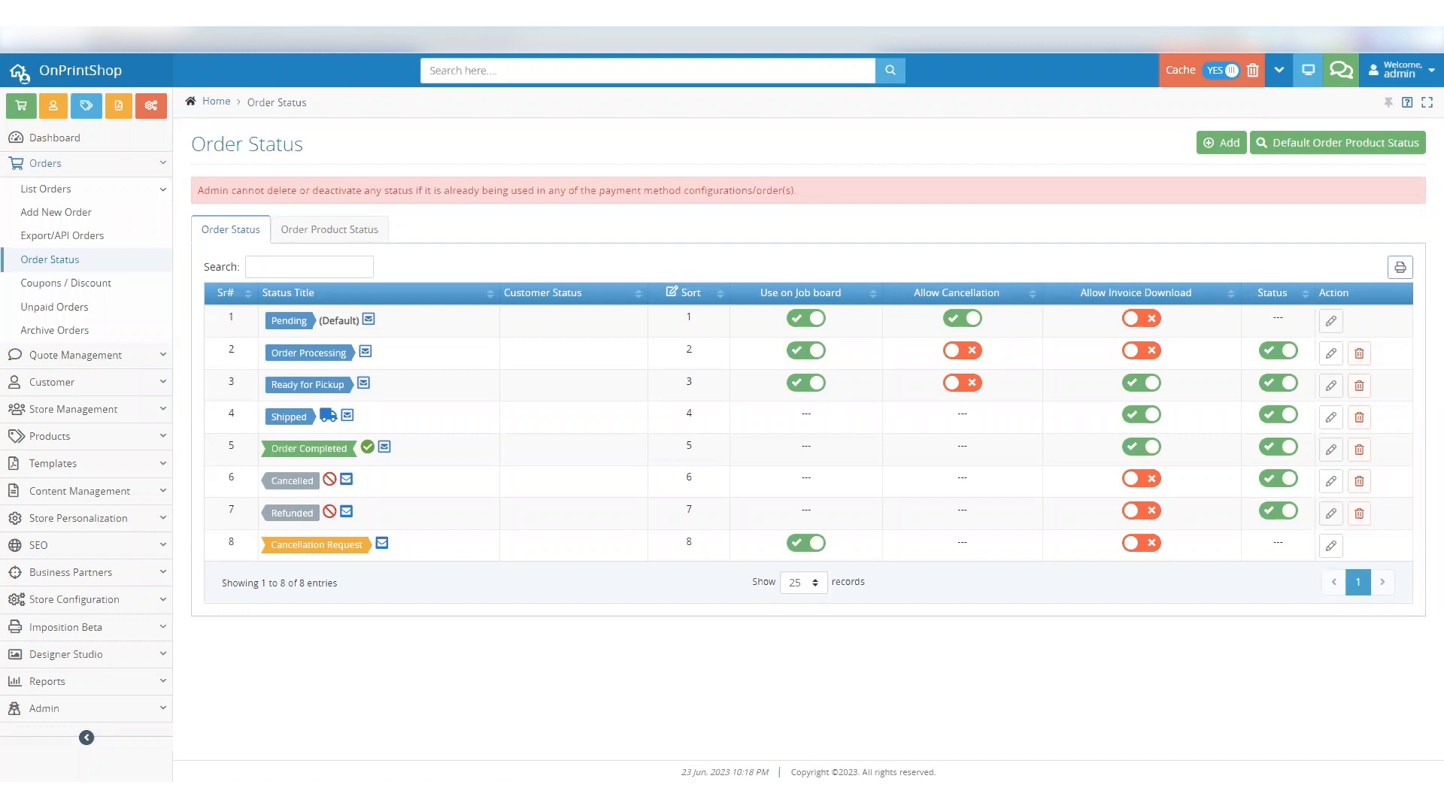
mouse_move(50, 259)
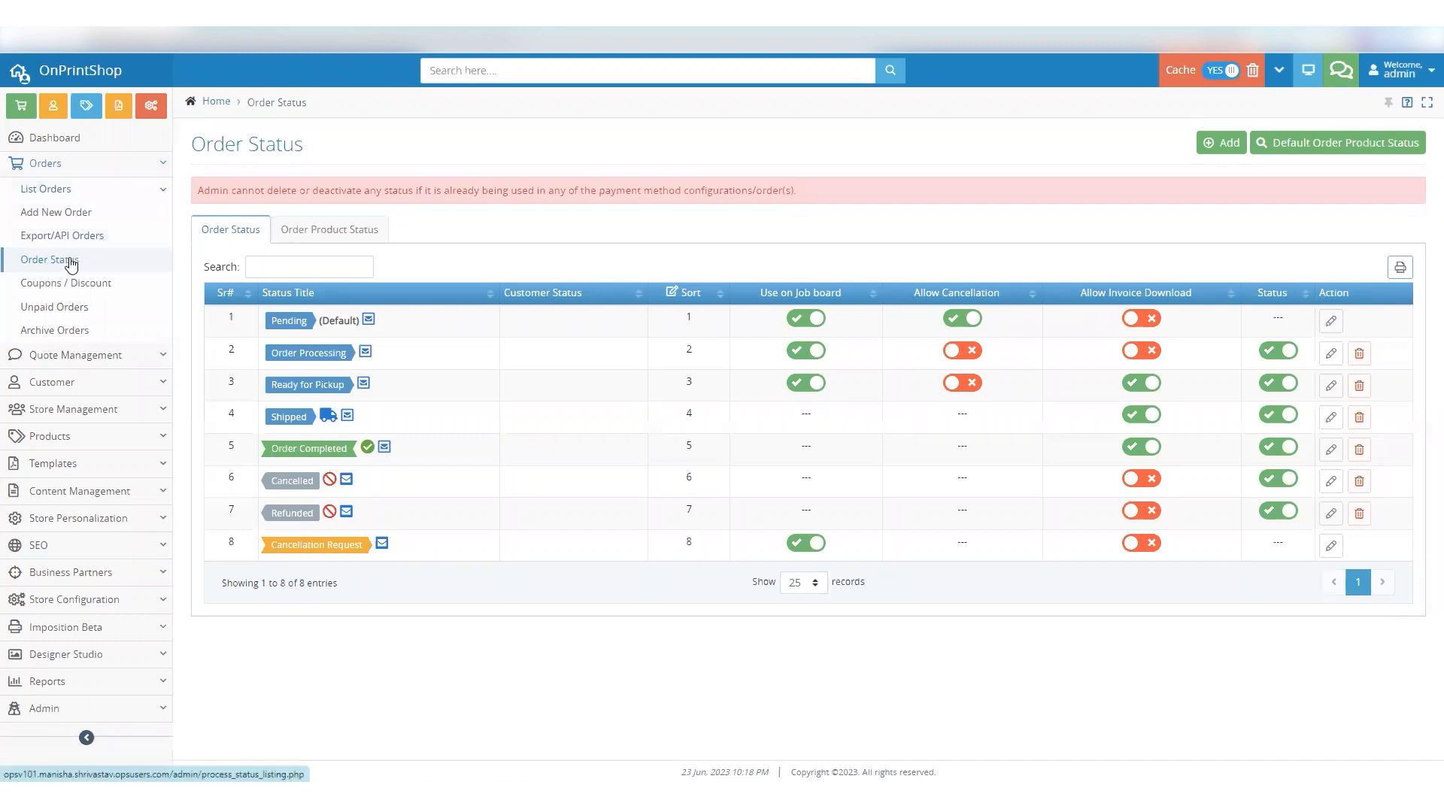
mouse_move(387, 249)
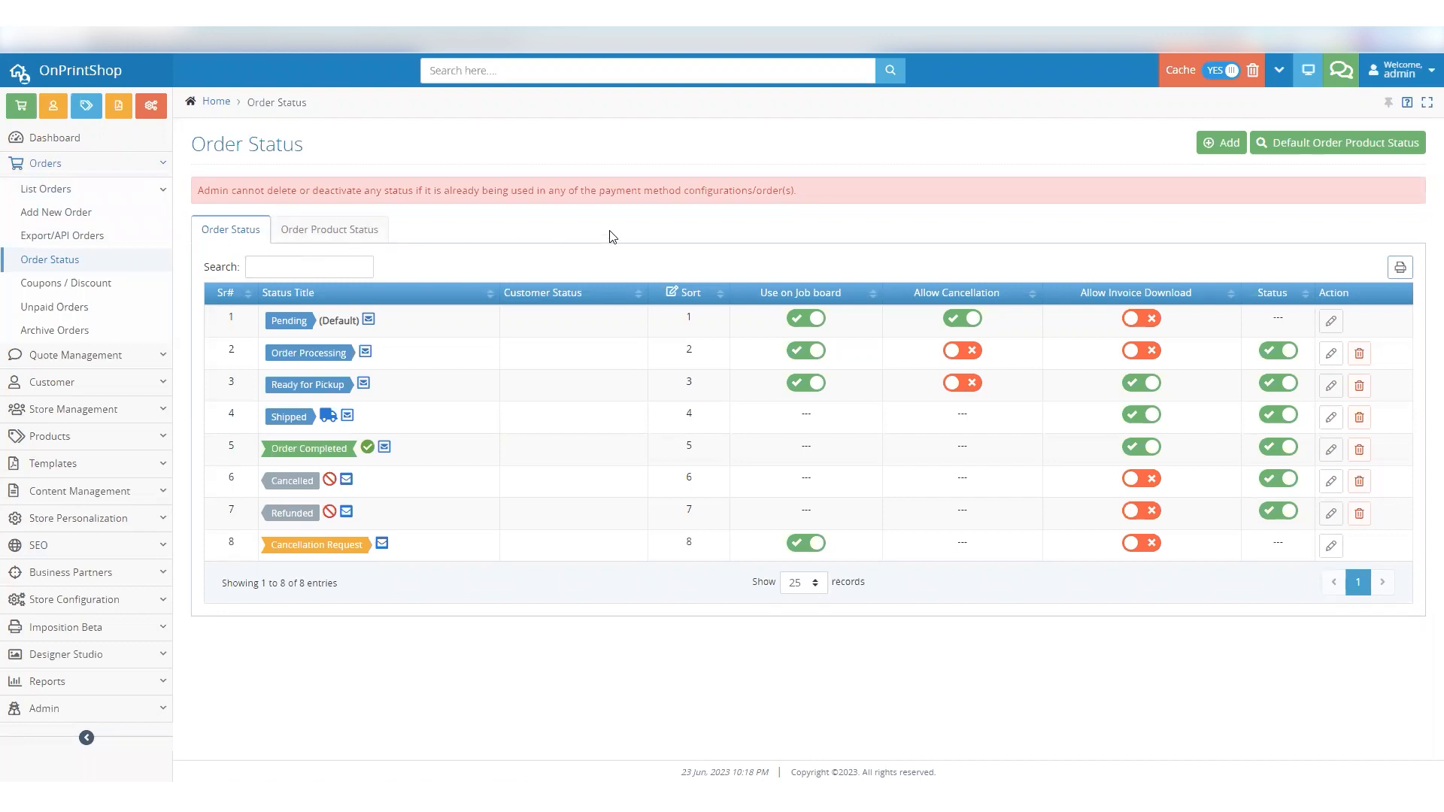
mouse_move(1338, 143)
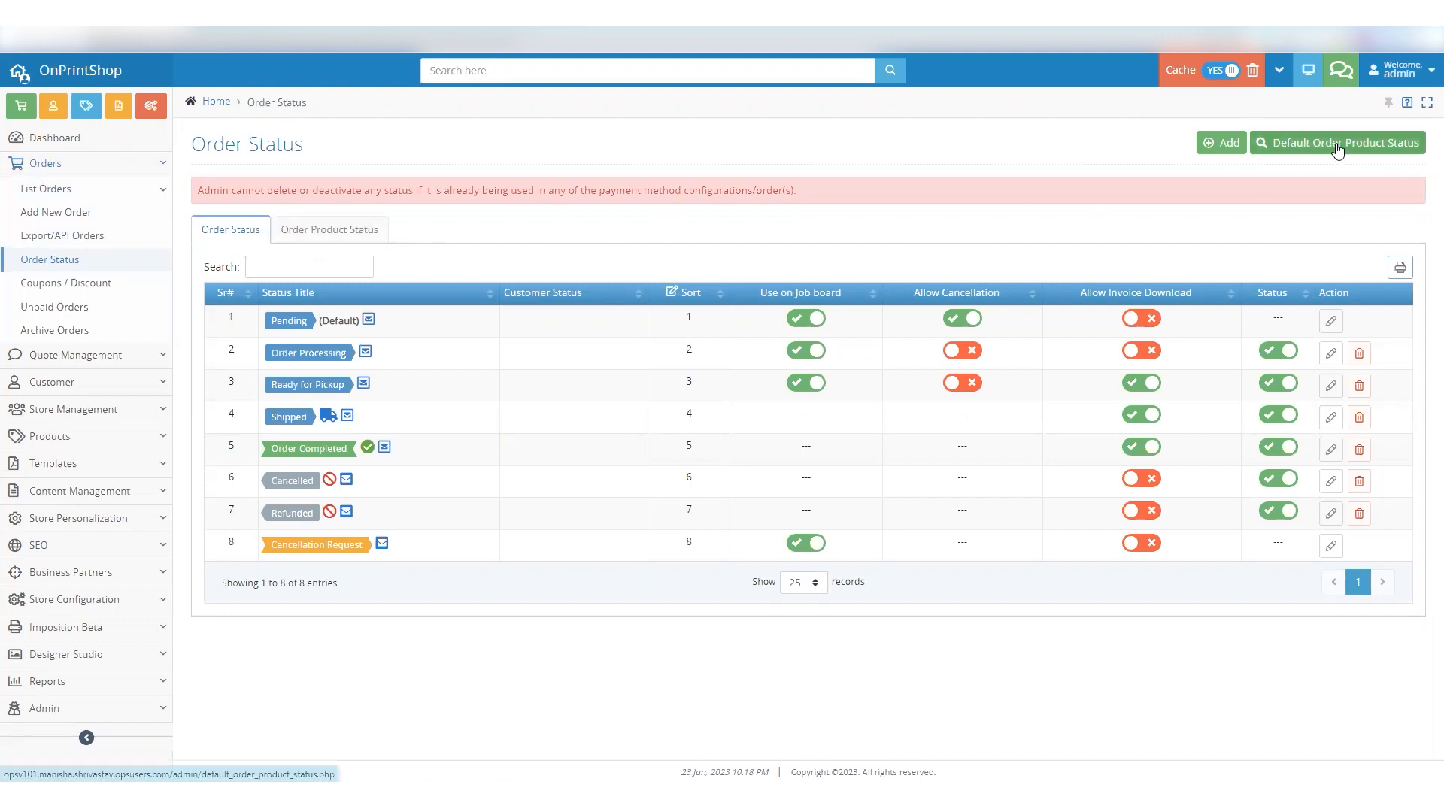
Browse the Default Order Product Status settings across the Products, Product Type and Order Flow views.
left_click(1338, 143)
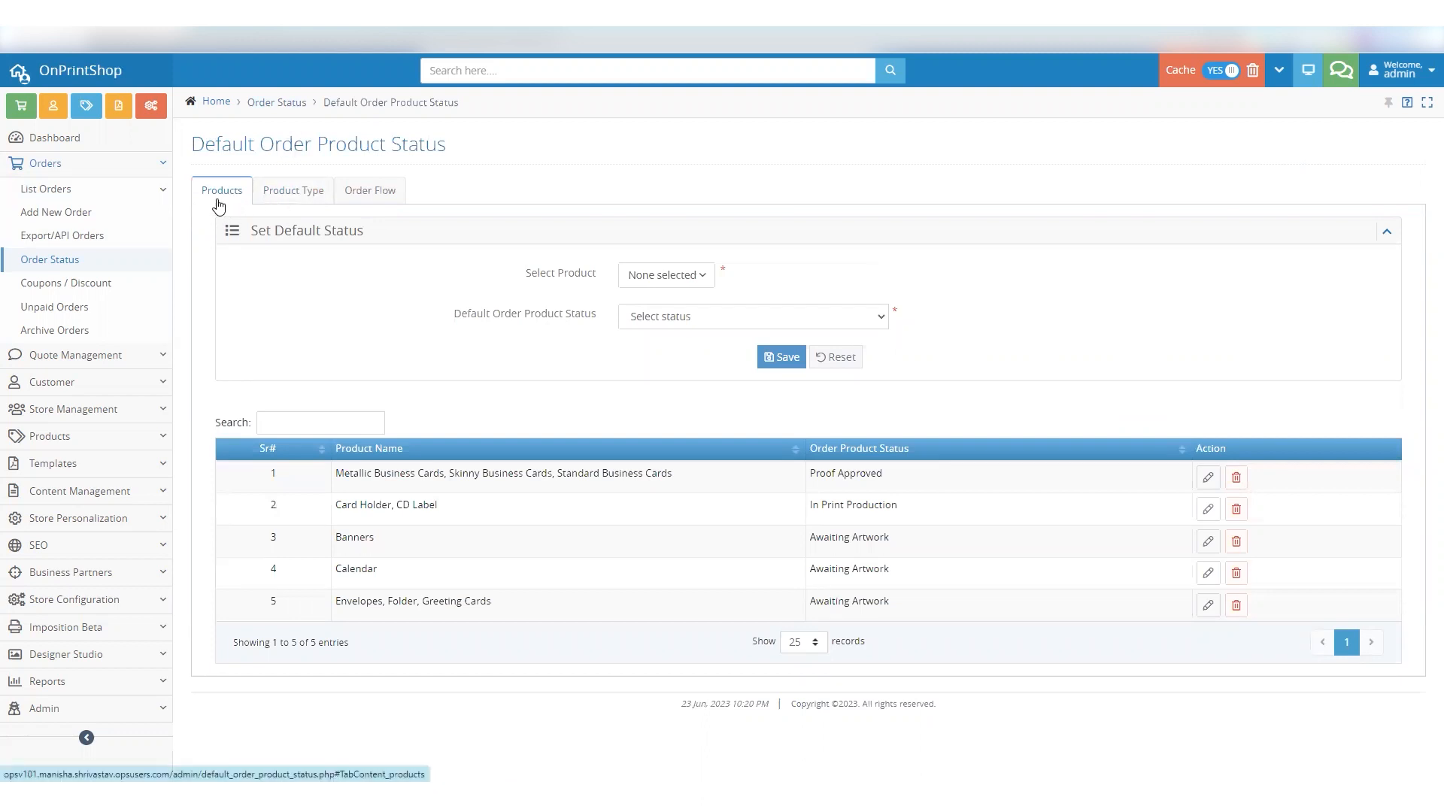
double_click(297, 230)
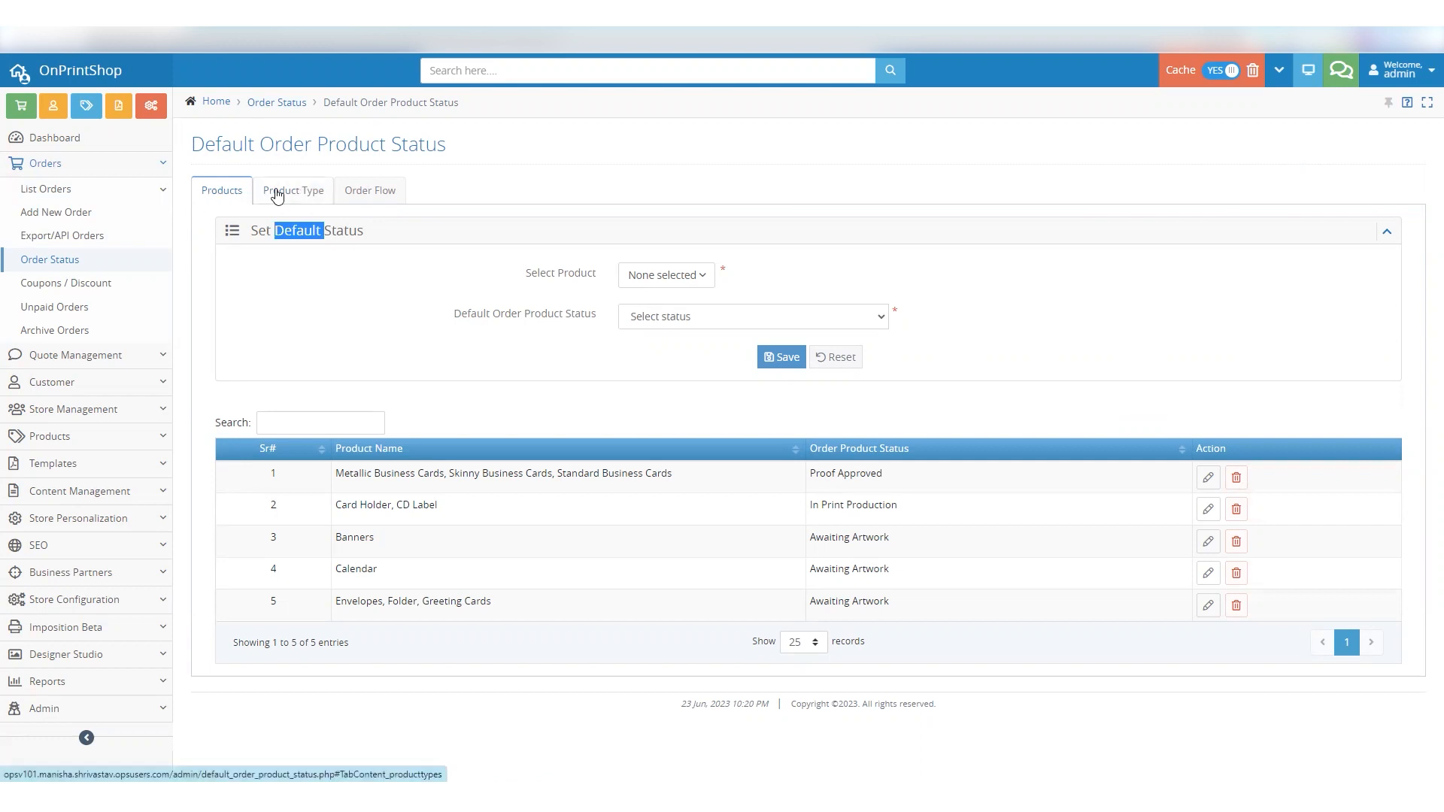
left_click(369, 191)
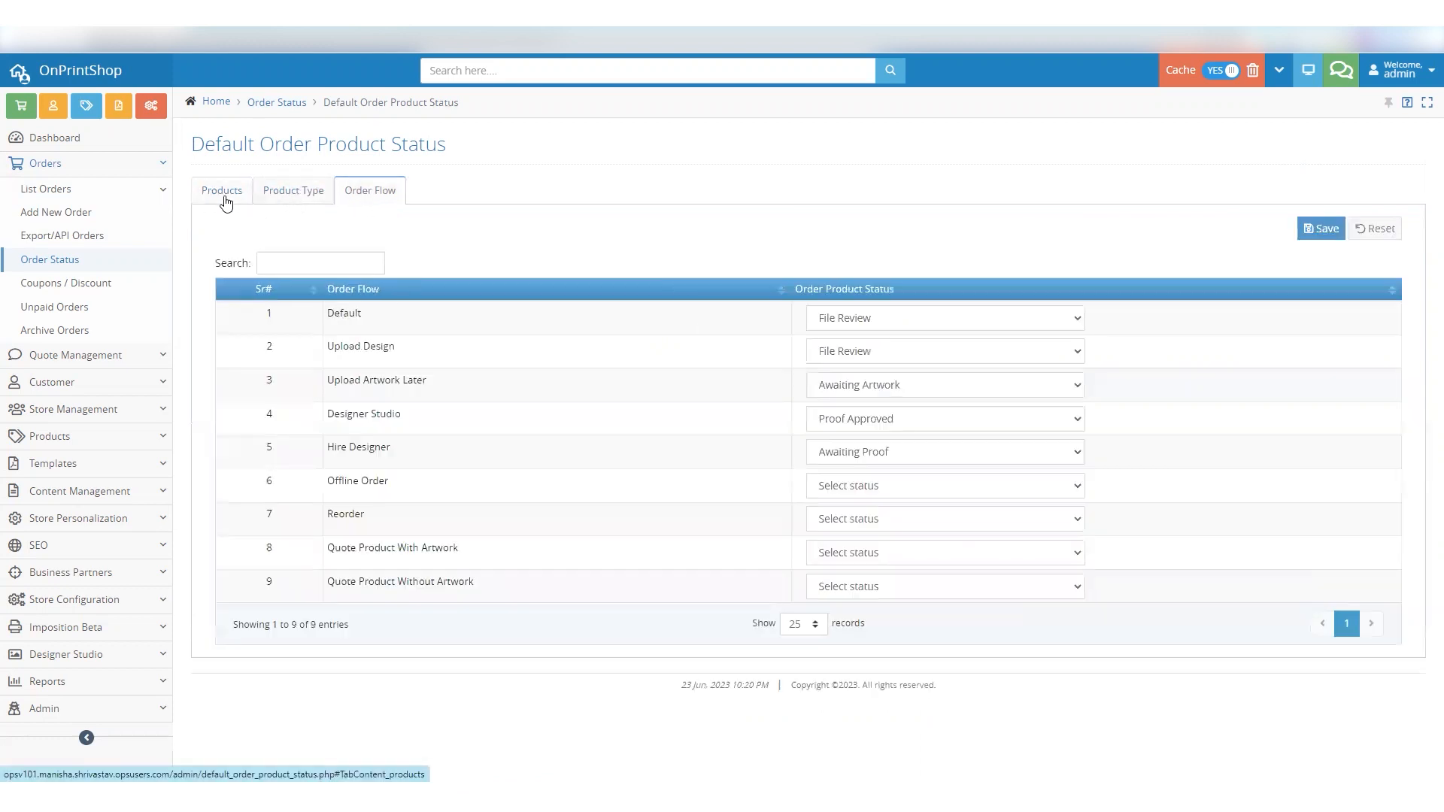
left_click(221, 191)
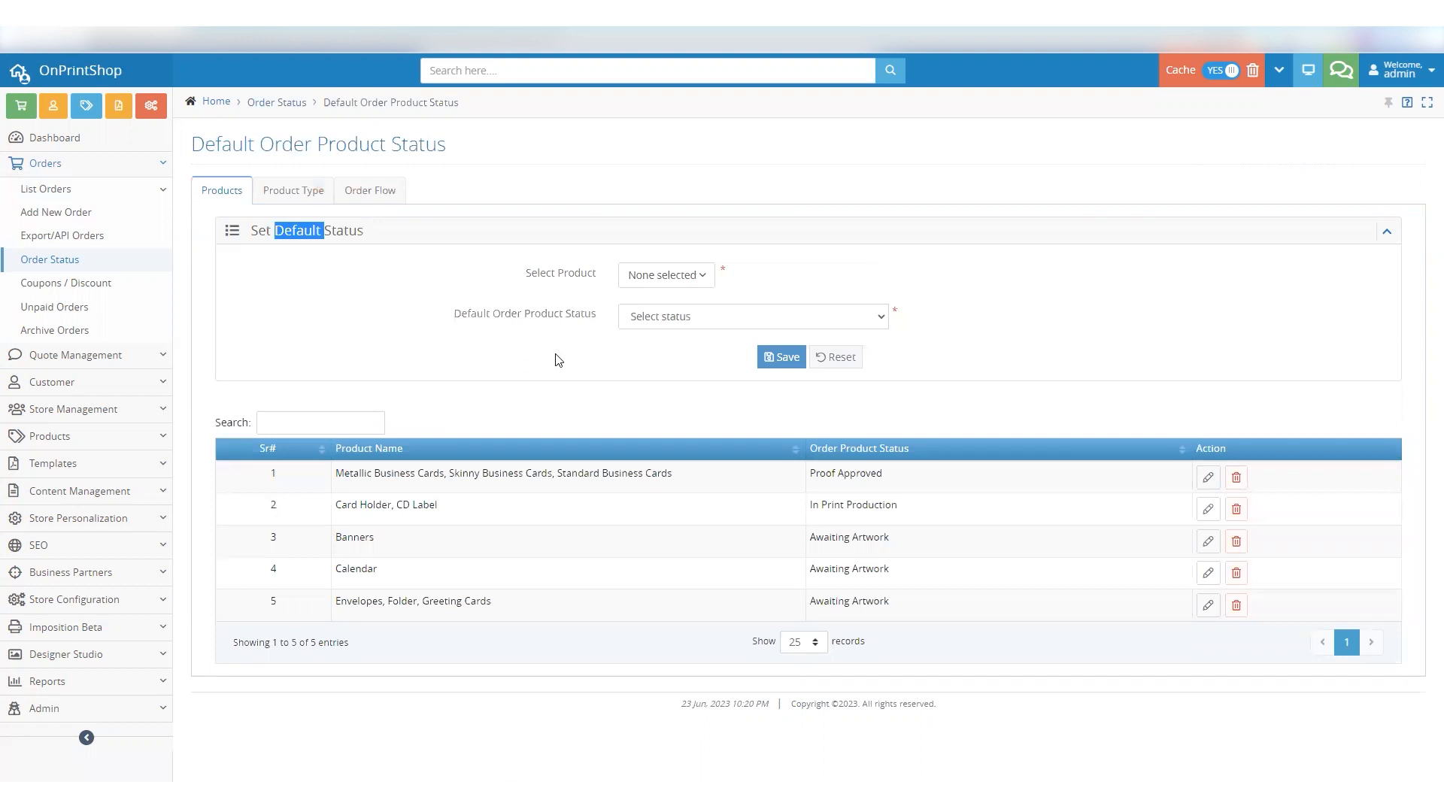
Save Proof Approved as the default status for Business Card Magnets, adding it to the product list.
left_click(663, 274)
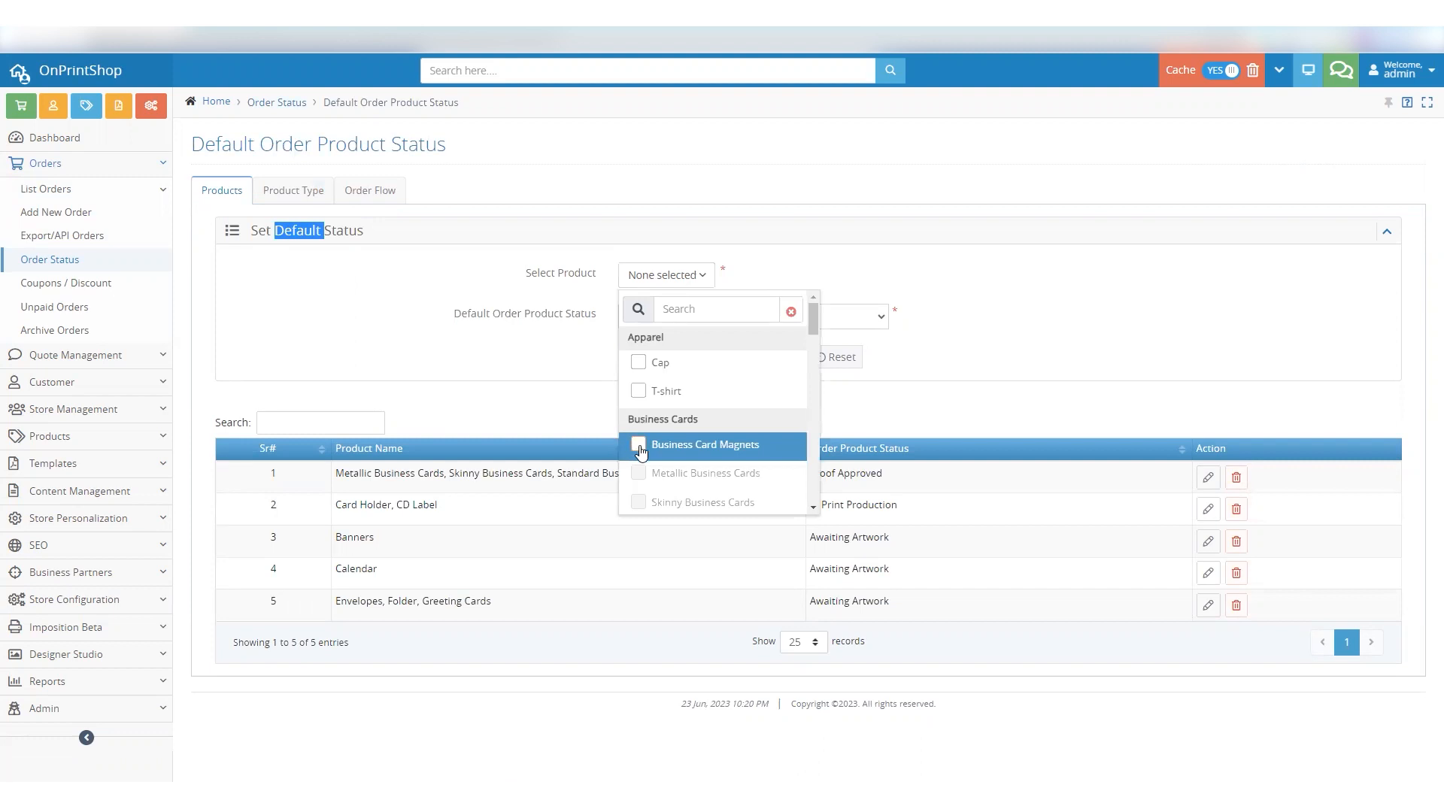
mouse_move(705, 445)
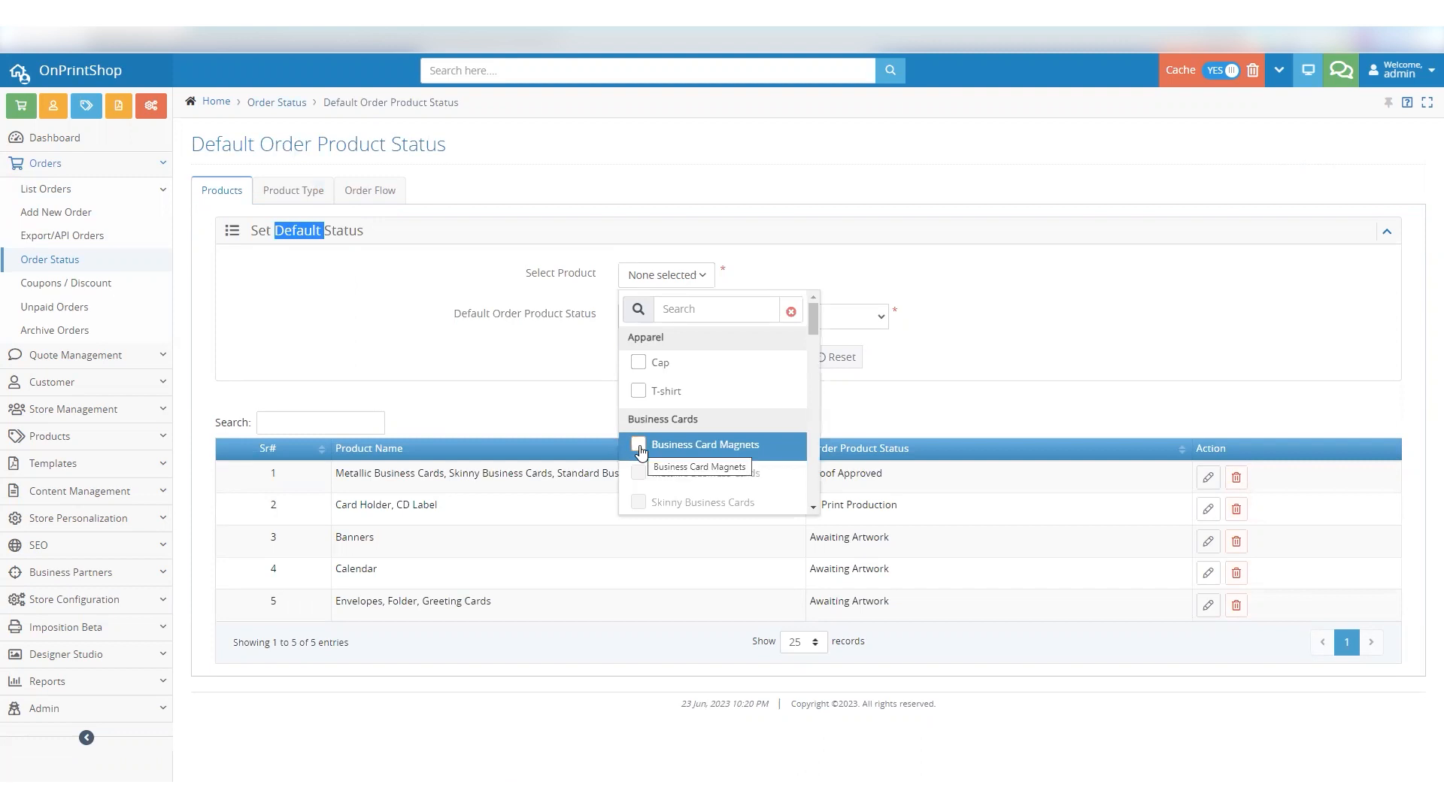
left_click(638, 445)
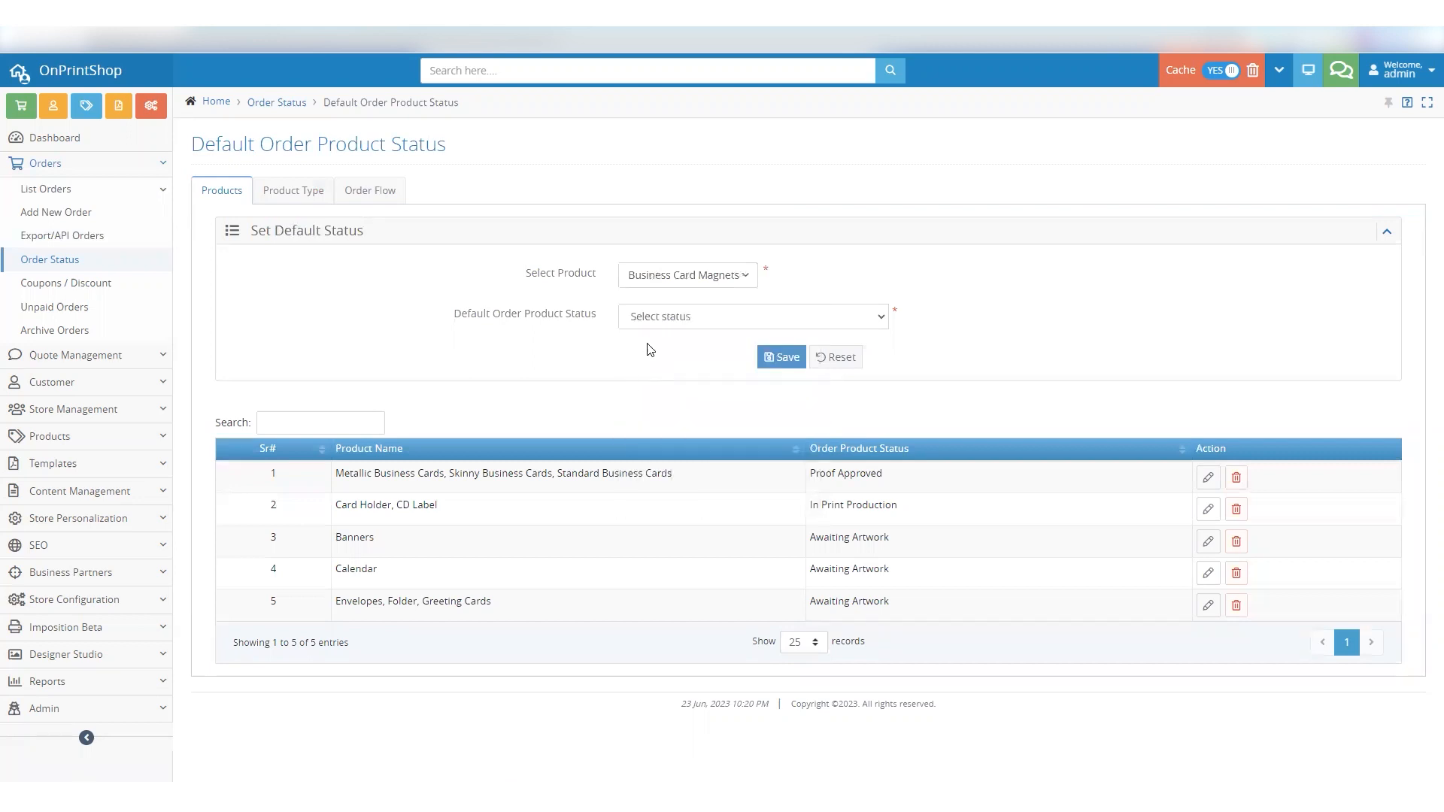
left_click(750, 316)
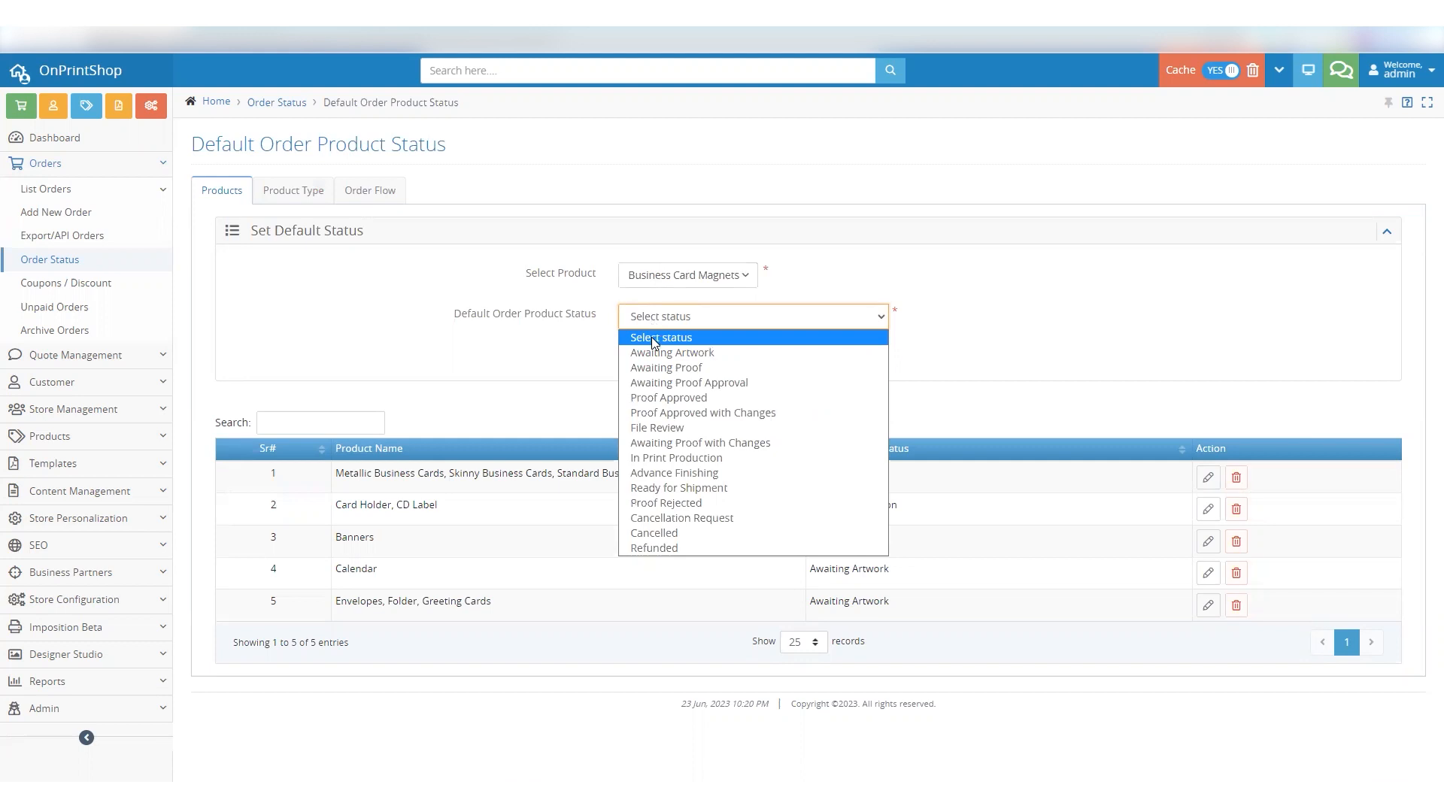
mouse_move(668, 397)
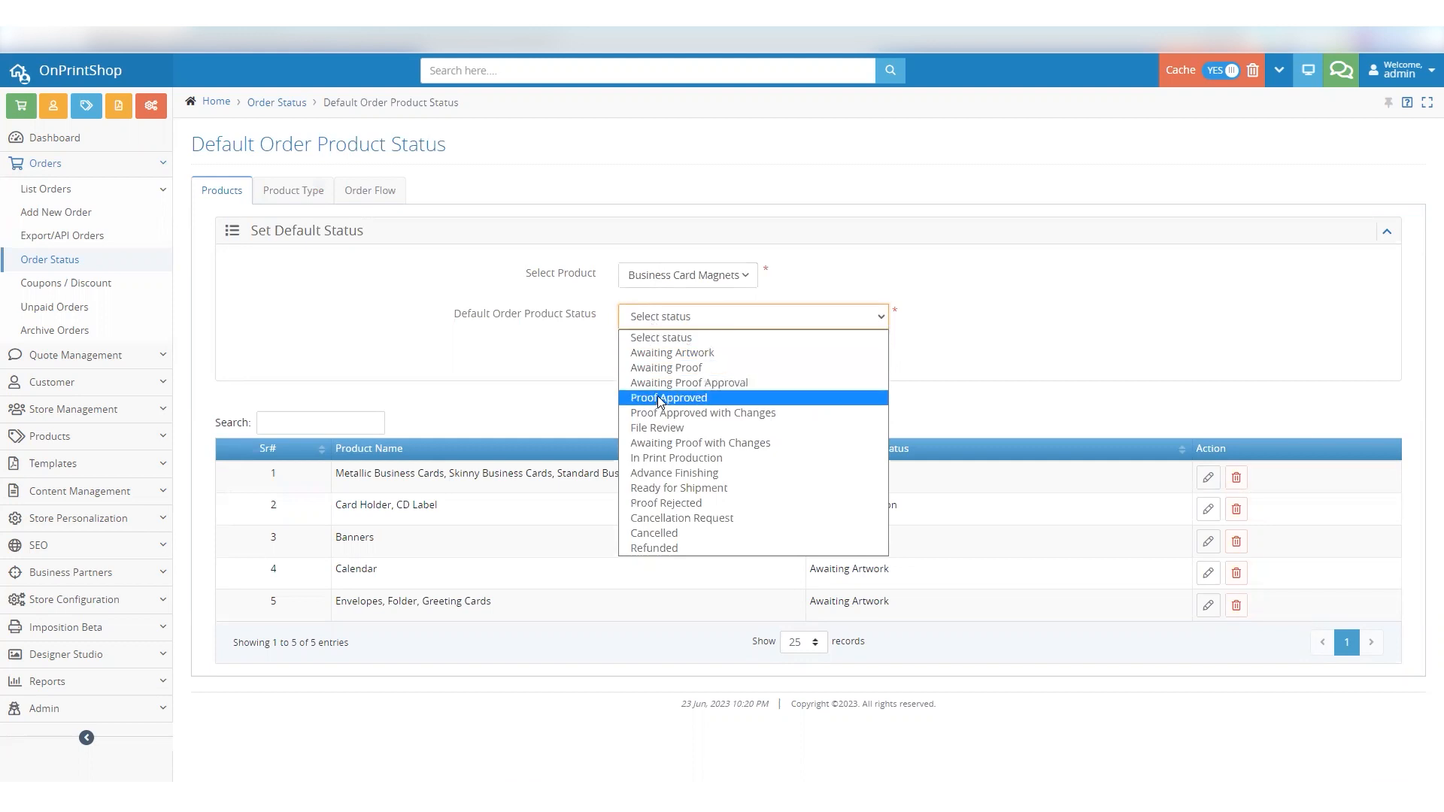
left_click(668, 397)
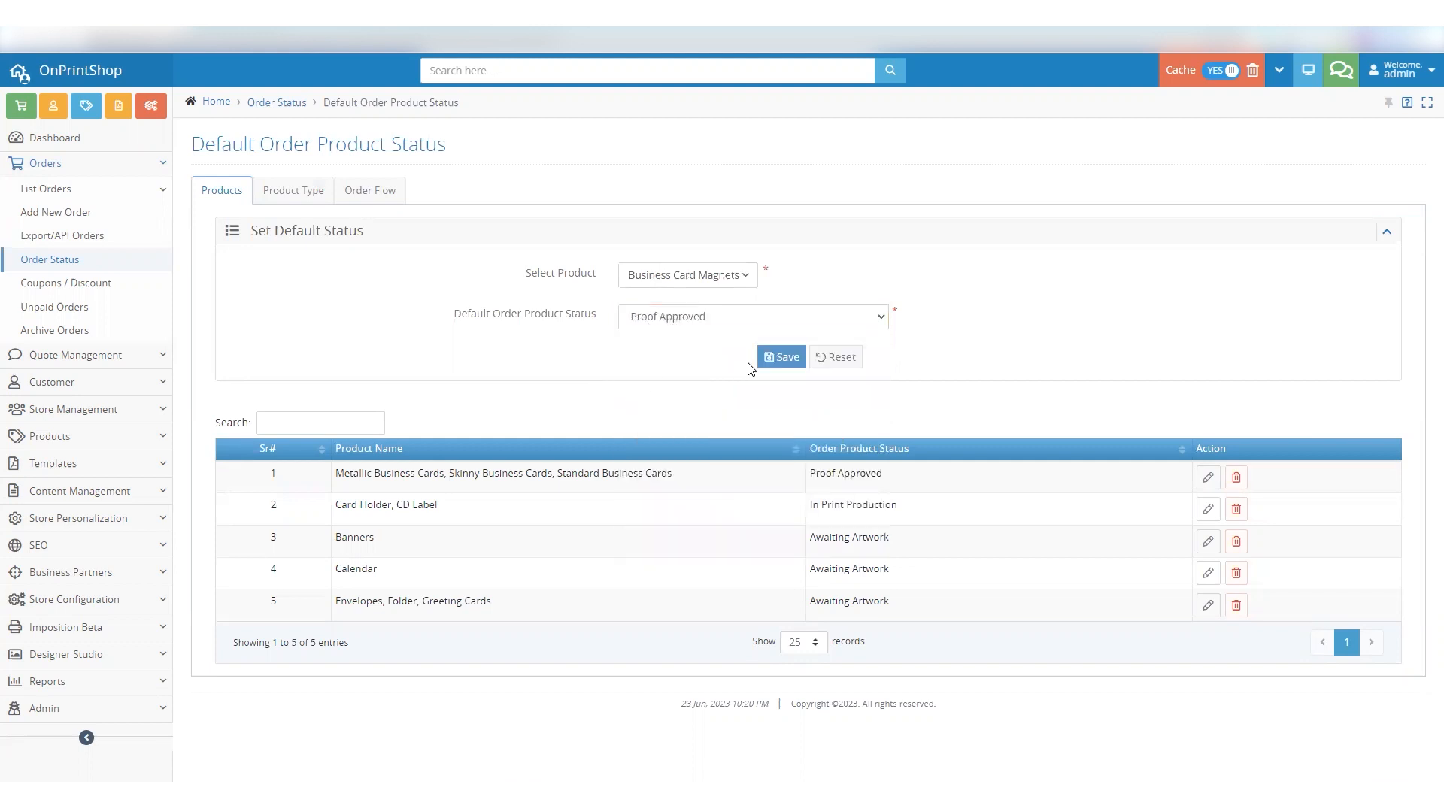
left_click(781, 357)
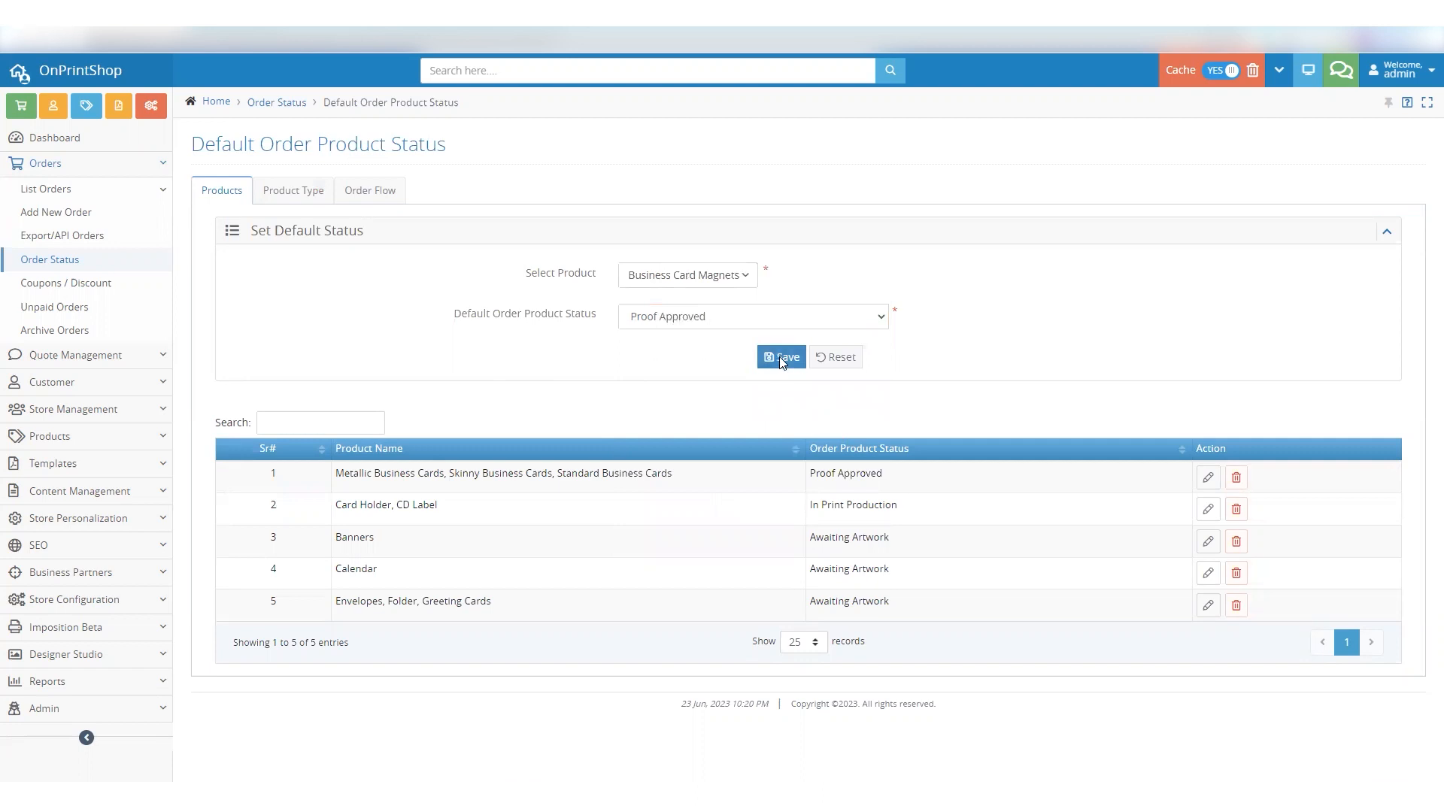
left_click(780, 358)
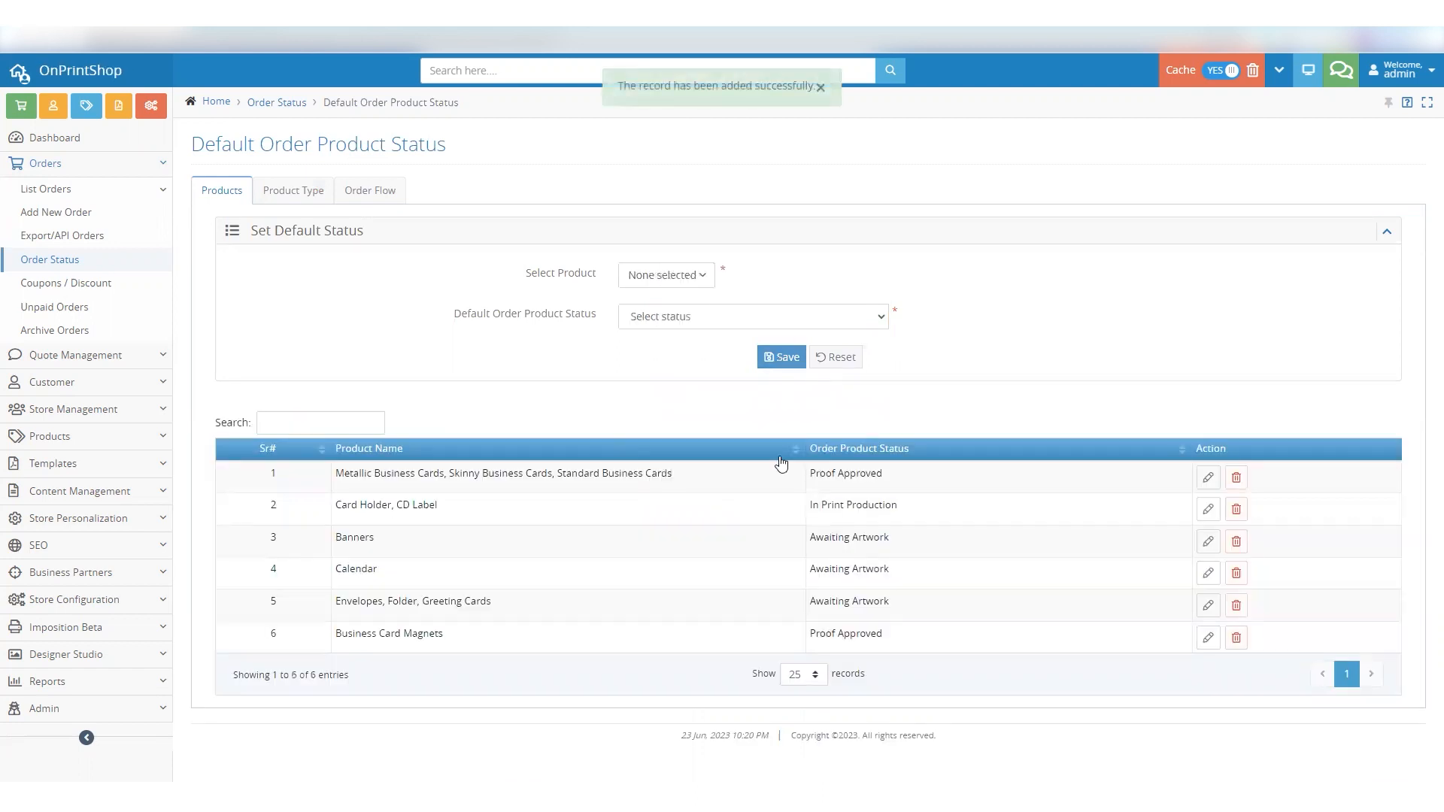
double_click(388, 633)
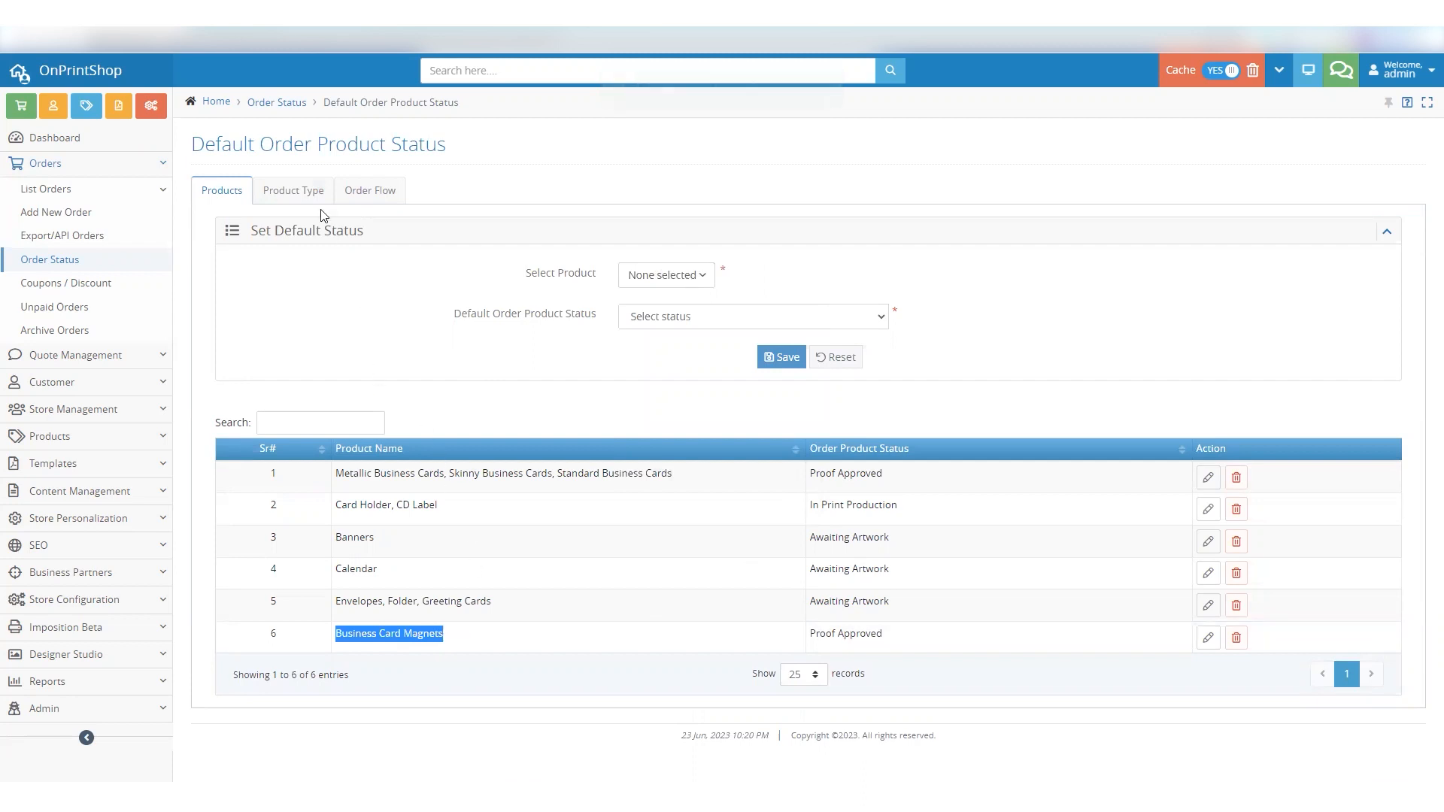
Keep Standard at Awaiting Proof and save the product type default statuses.
left_click(293, 191)
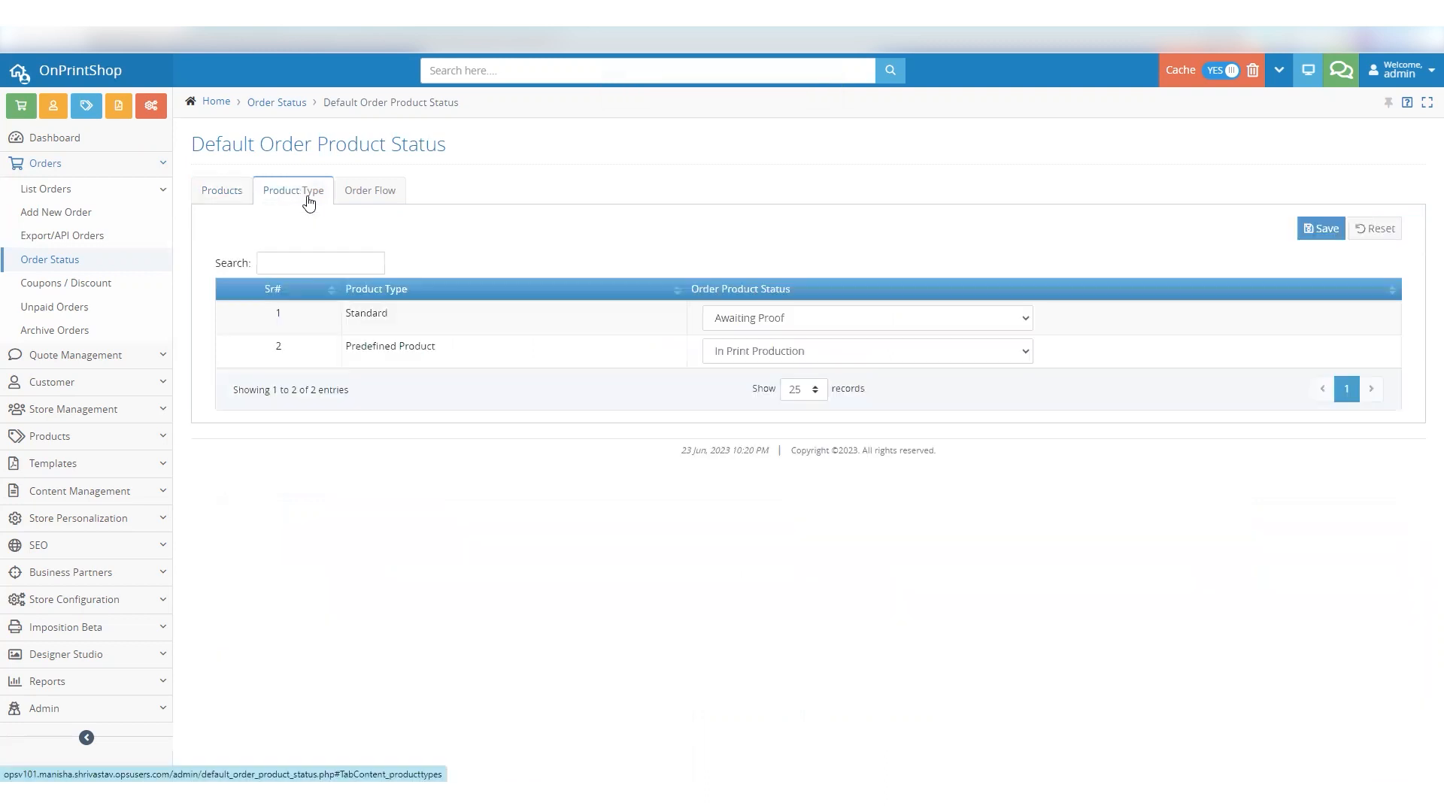
mouse_move(474, 277)
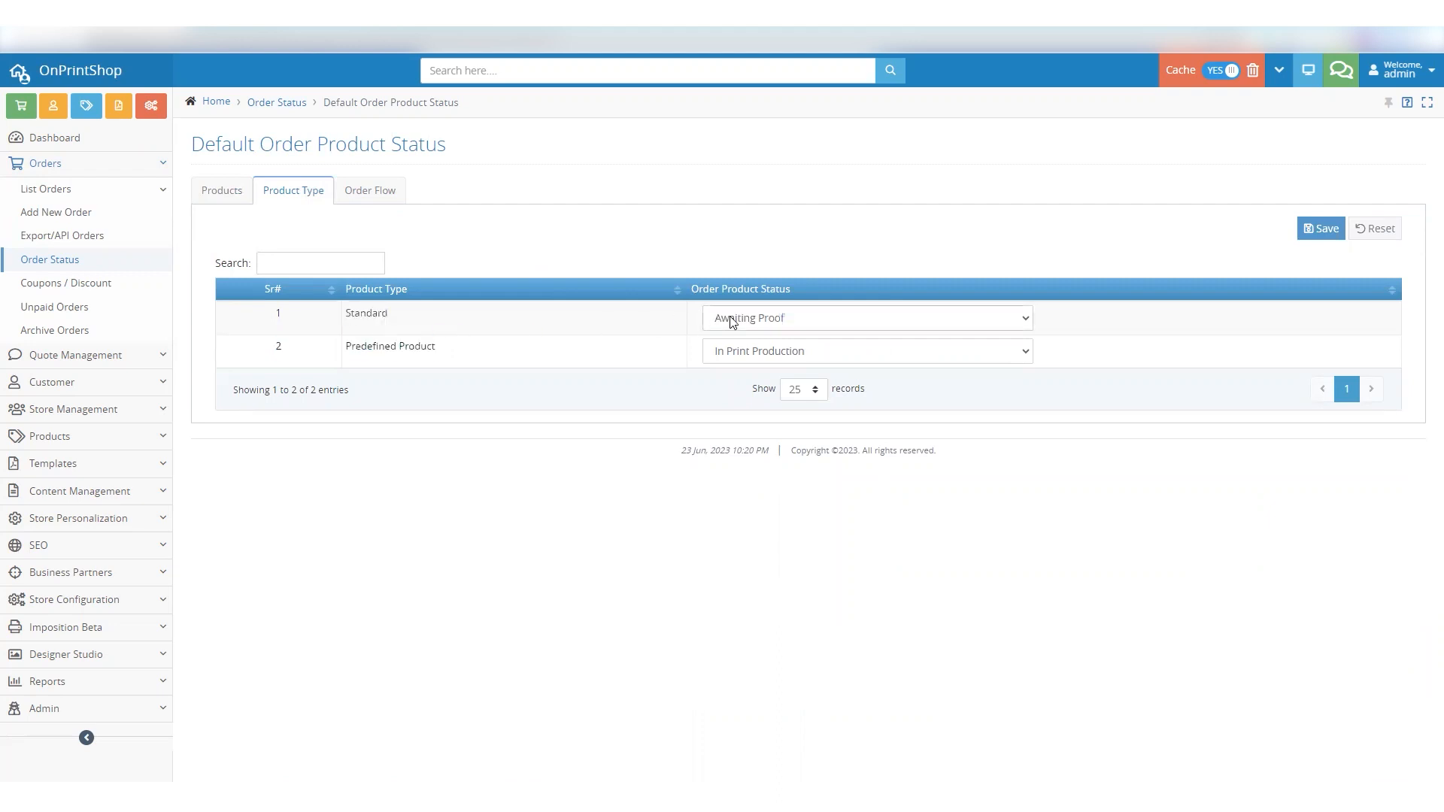
left_click(866, 317)
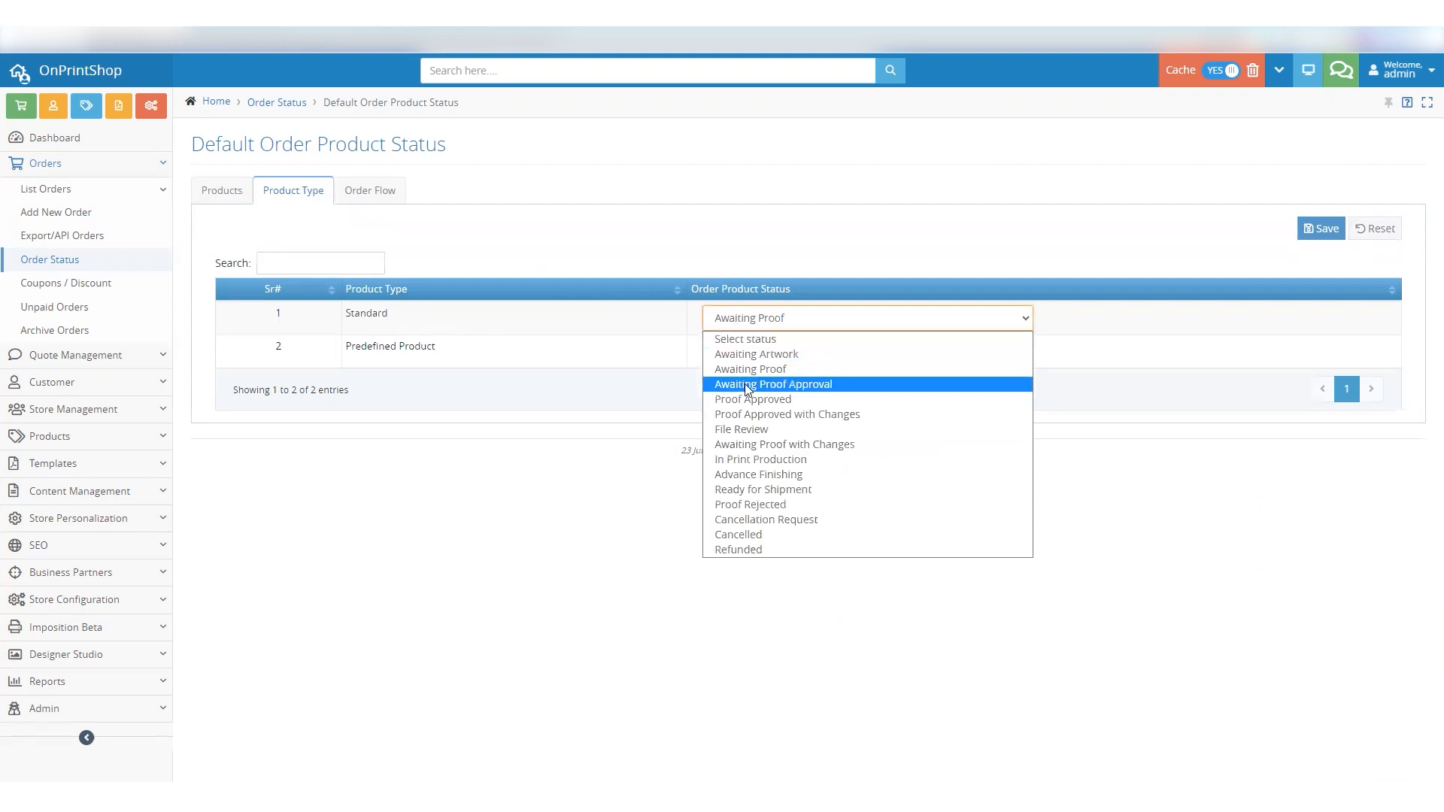
mouse_move(755, 386)
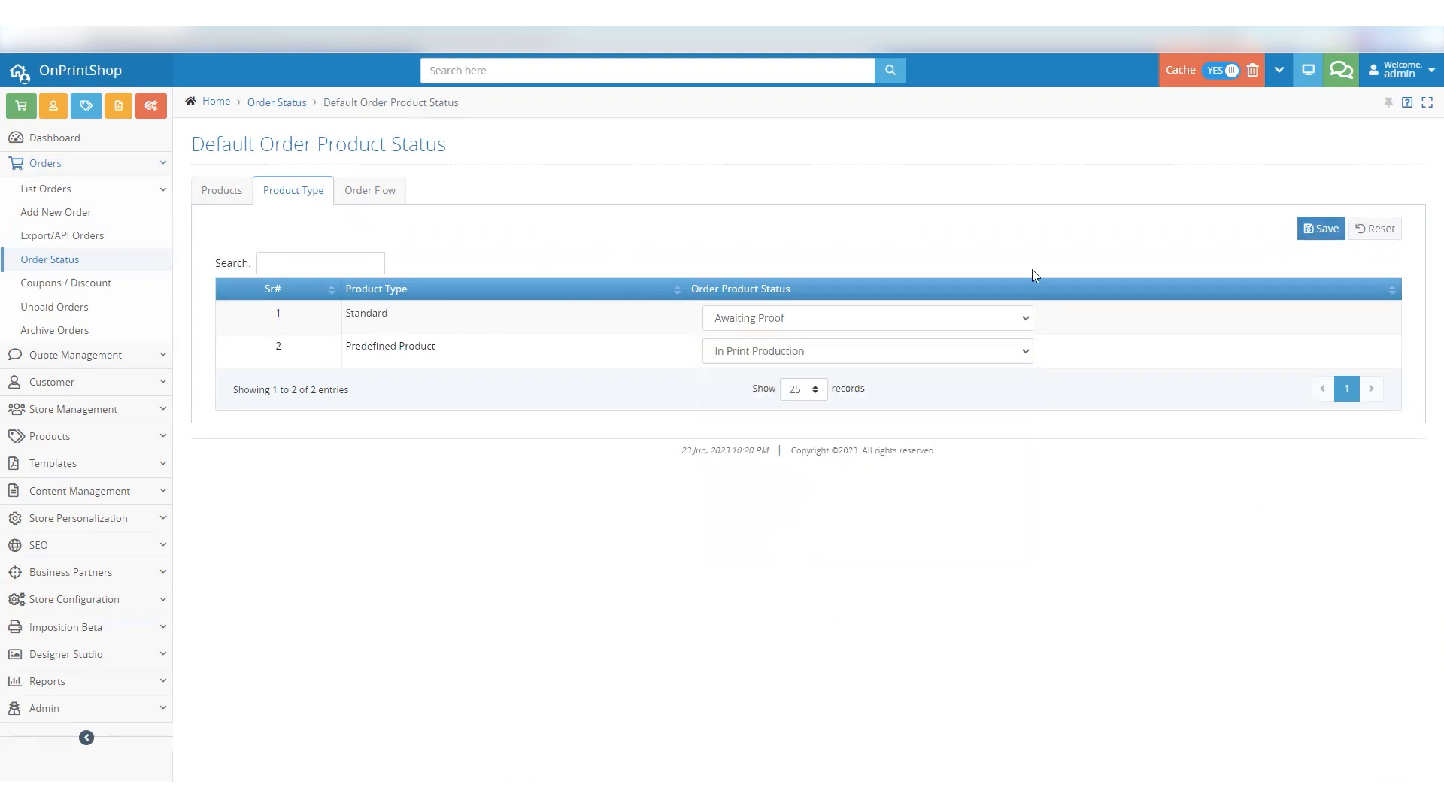
left_click(1320, 227)
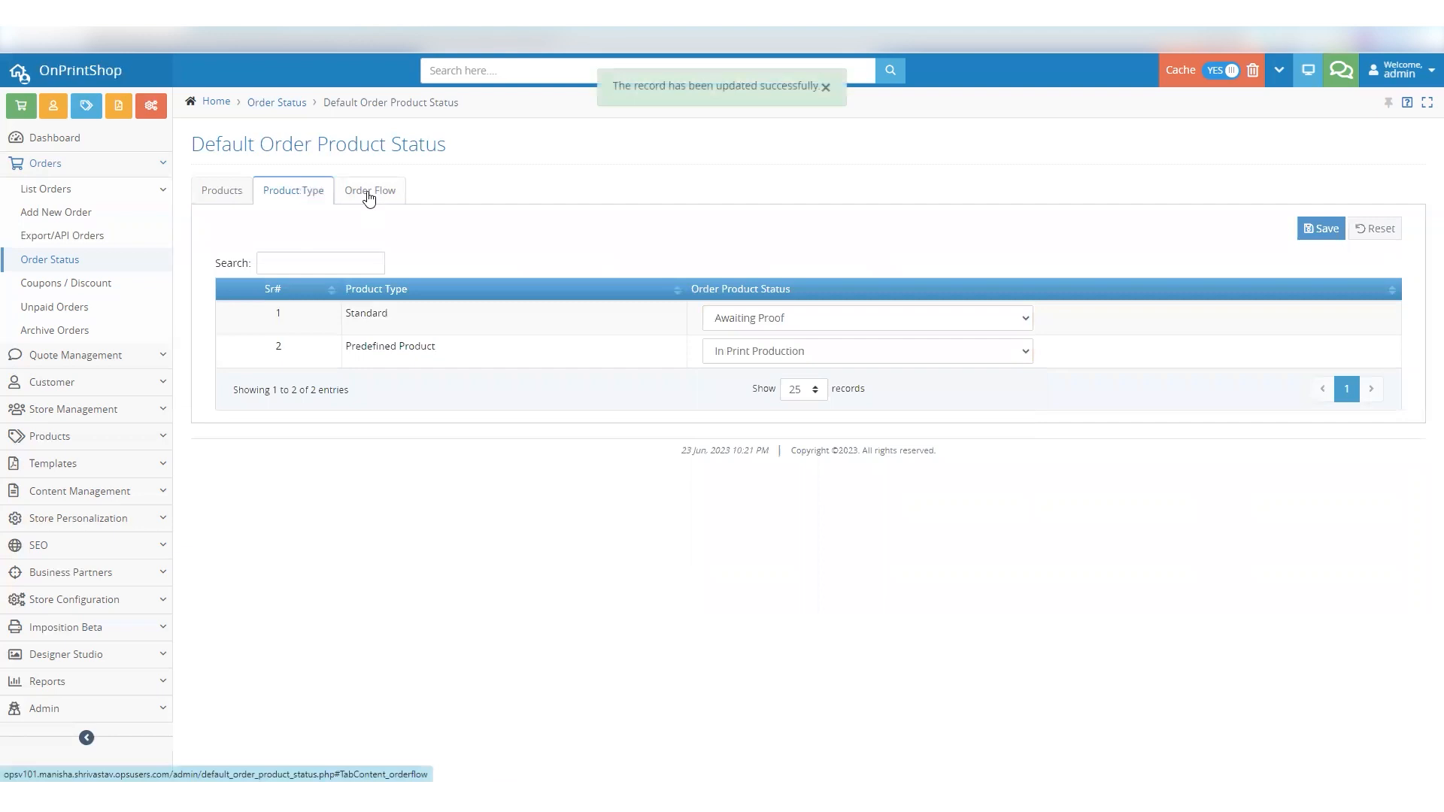
Keep Upload Design at File Review and save the order flow default statuses.
left_click(370, 191)
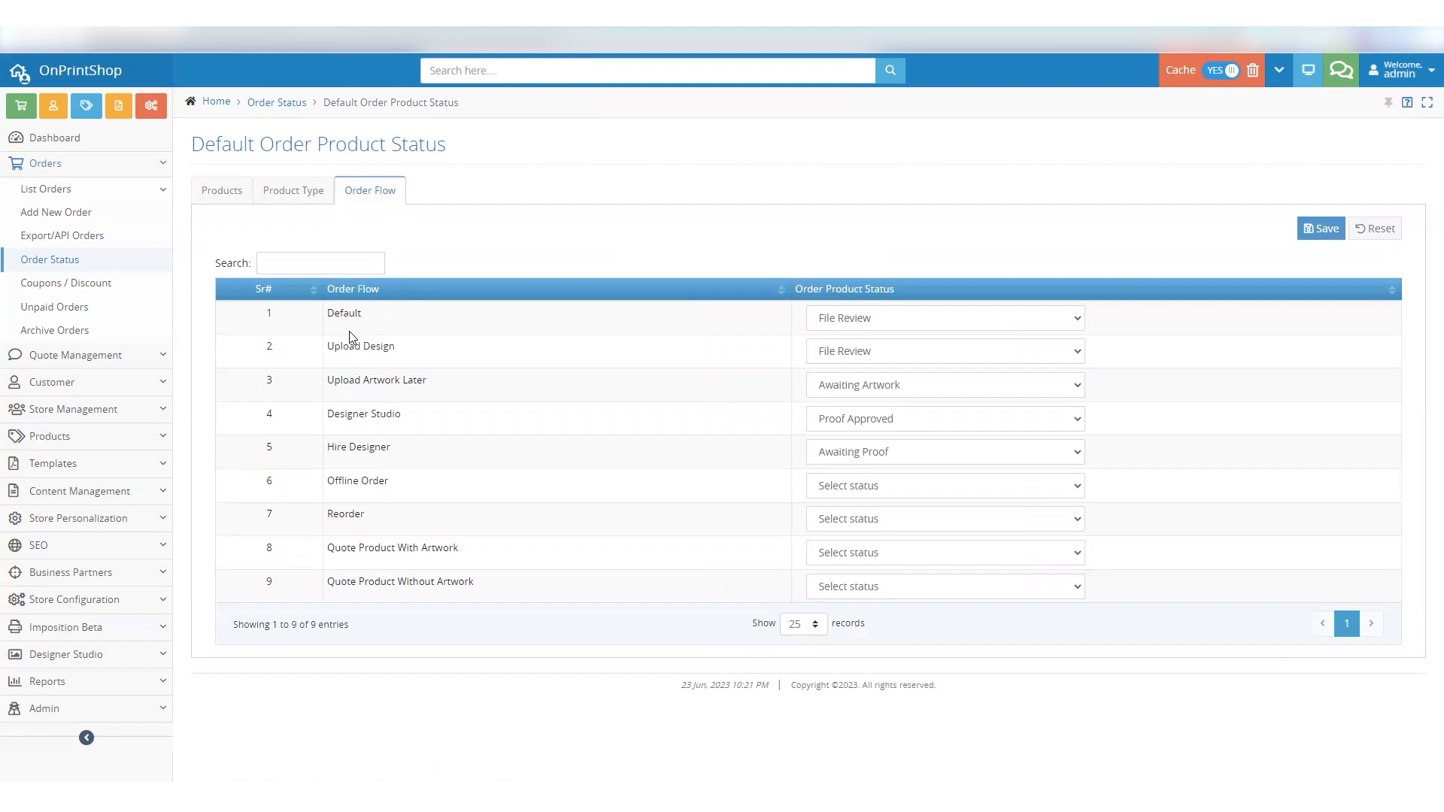
left_click(943, 351)
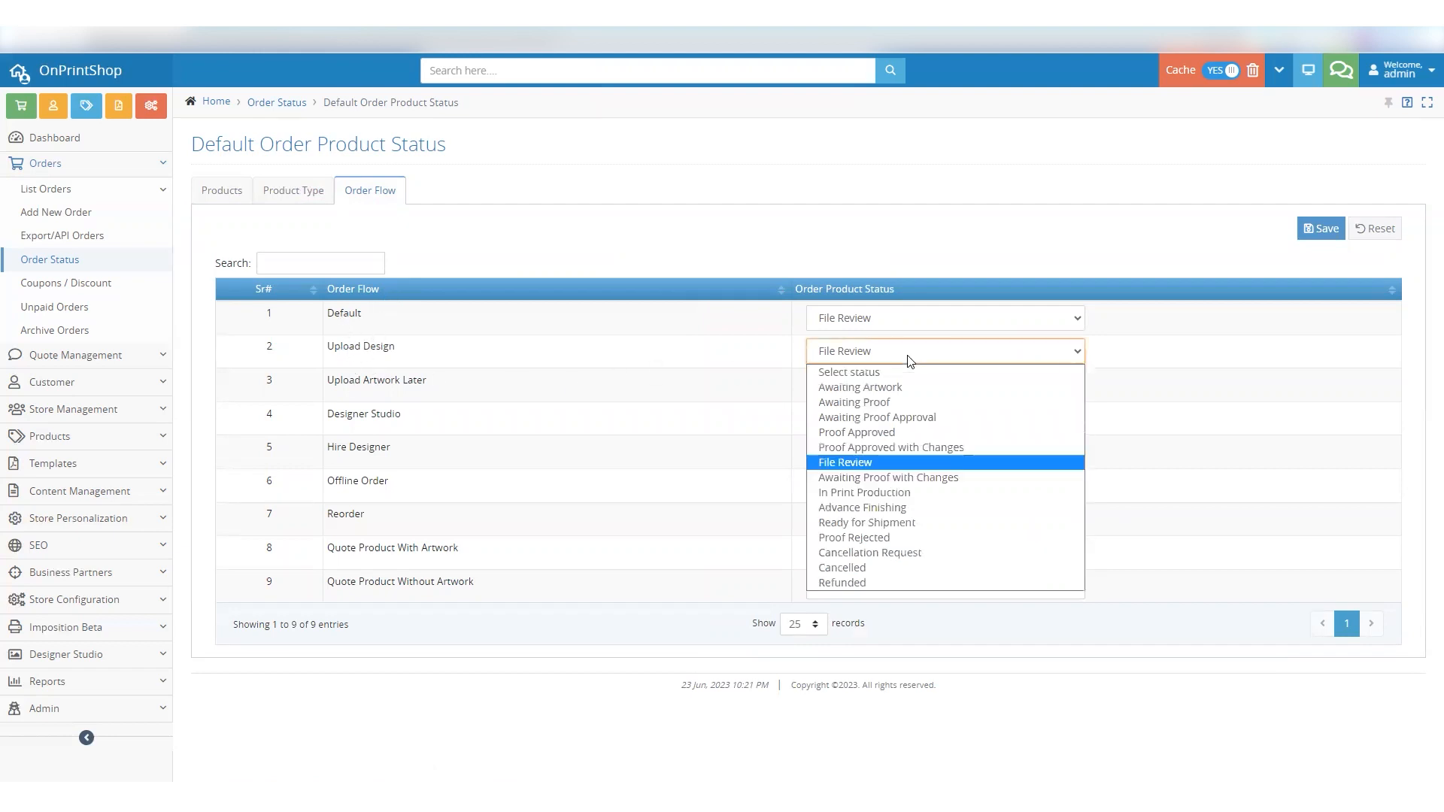
mouse_move(889, 447)
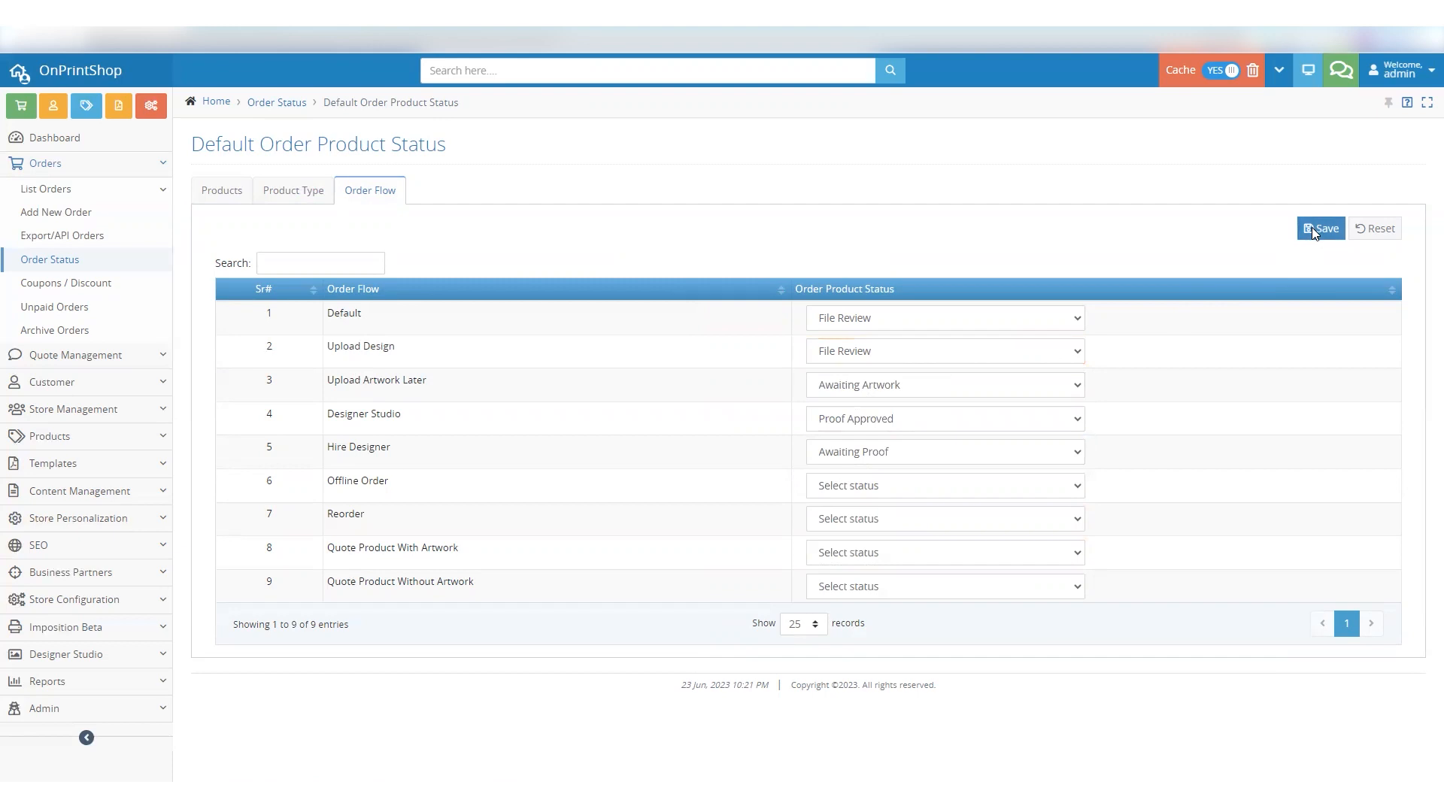
left_click(1320, 229)
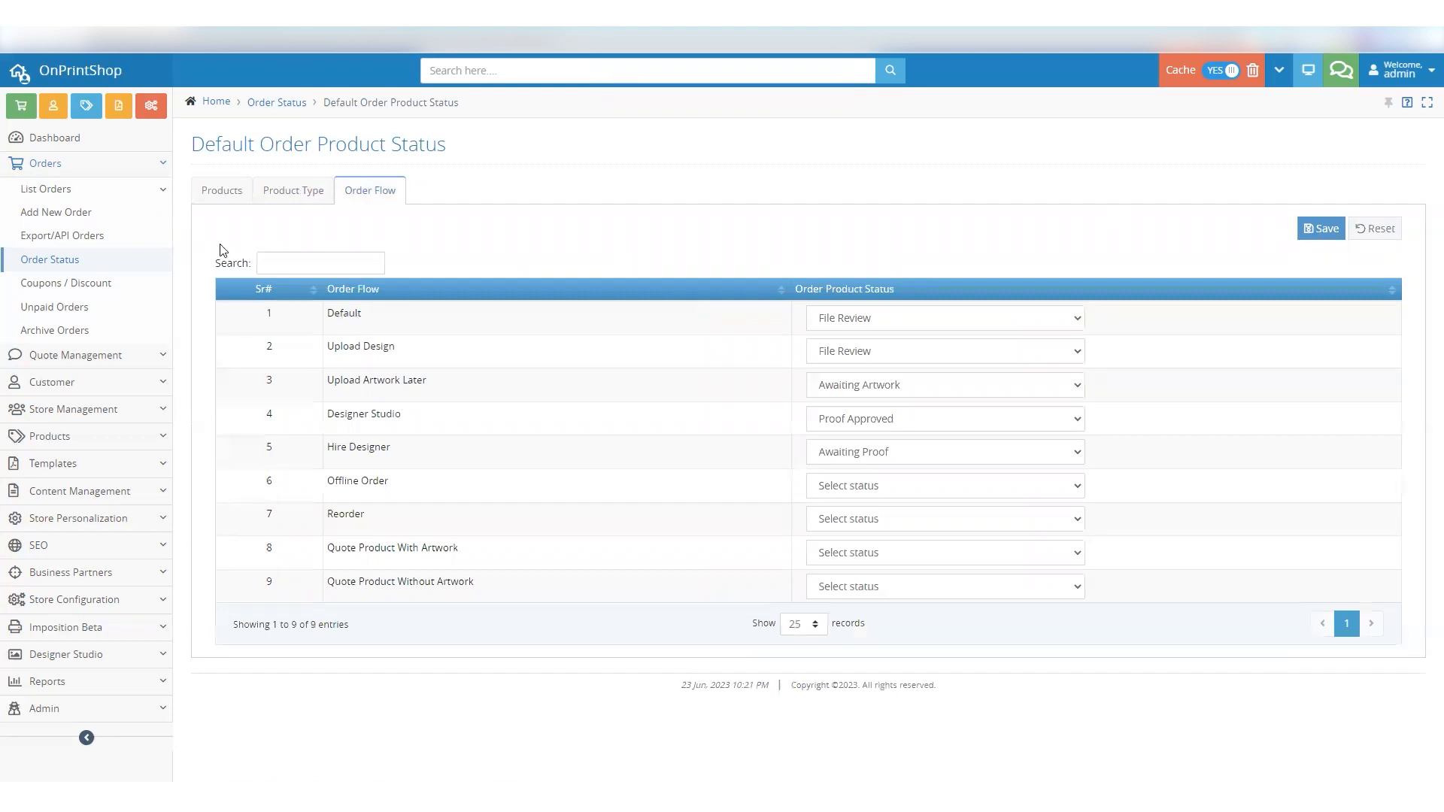
Review the product, product type and order flow default lists, confirming Business Card Magnets at Proof Approved.
left_click(221, 191)
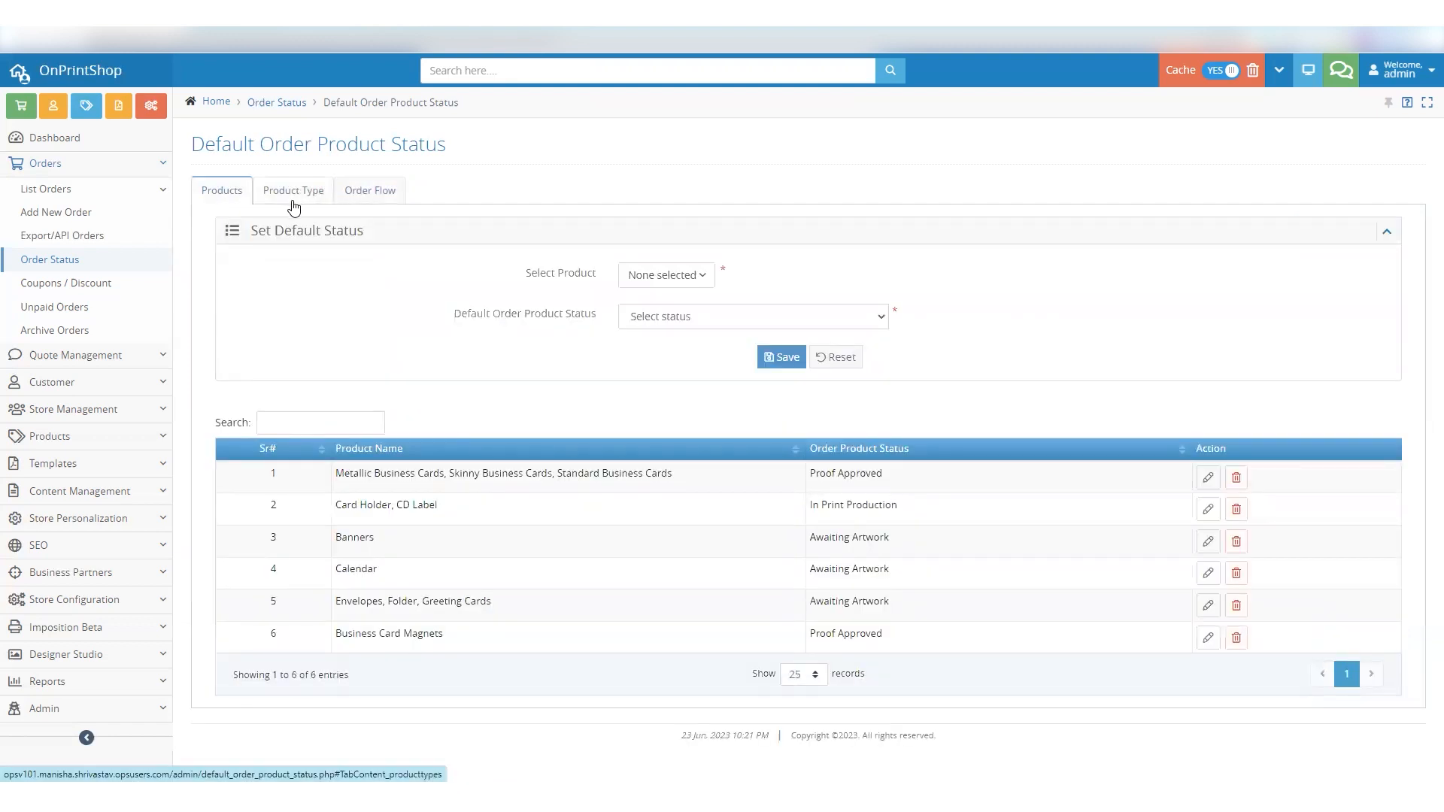
left_click(294, 191)
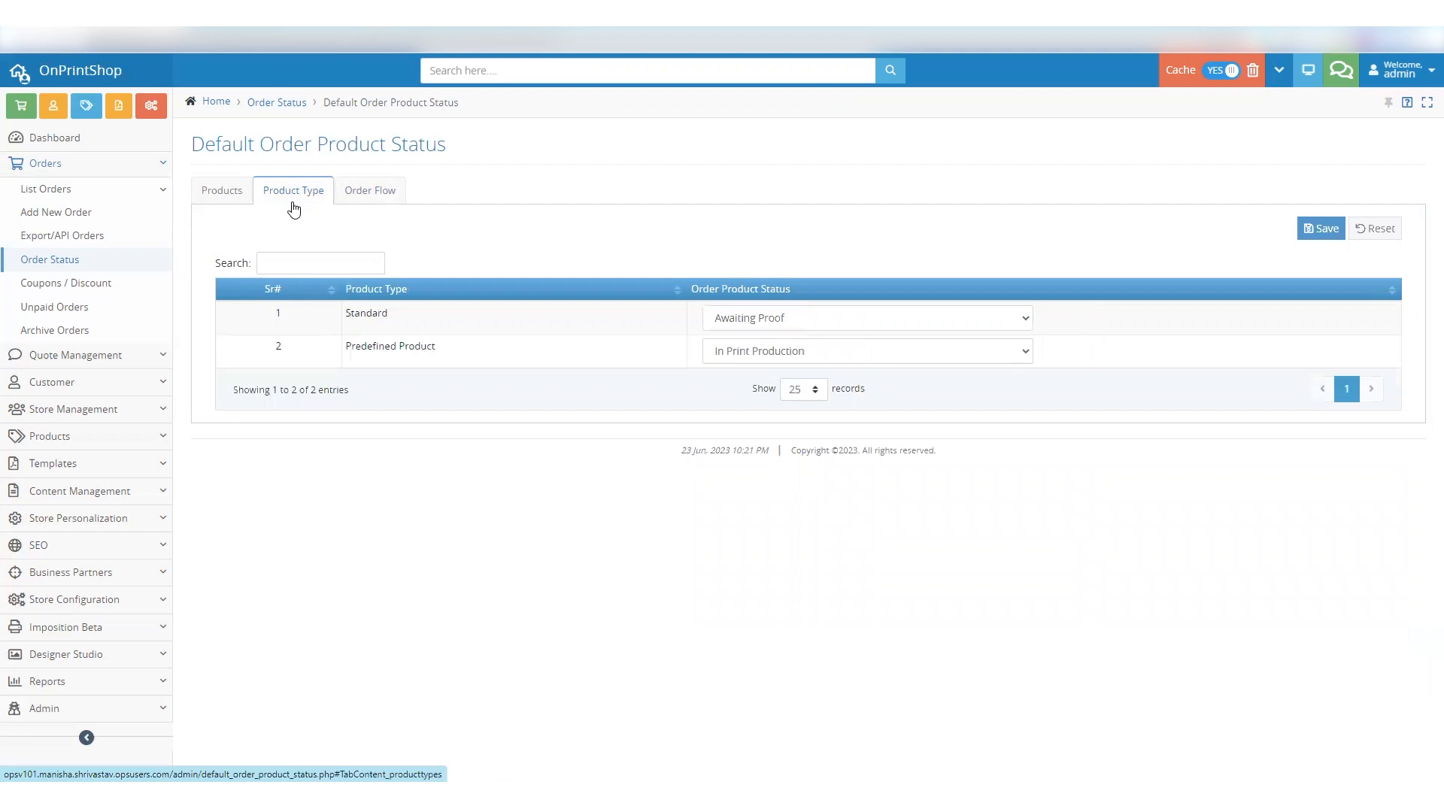
left_click(370, 191)
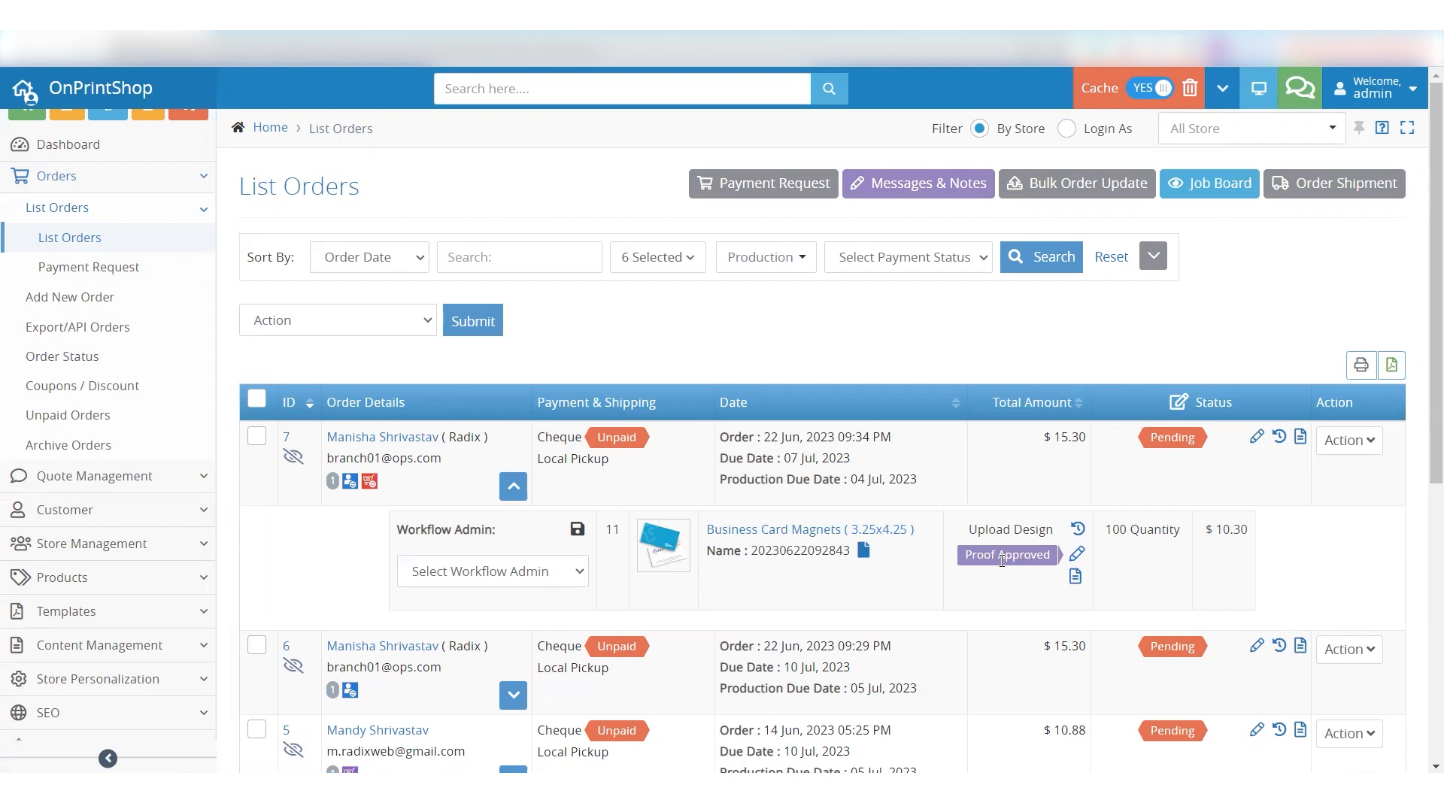
mouse_move(987, 559)
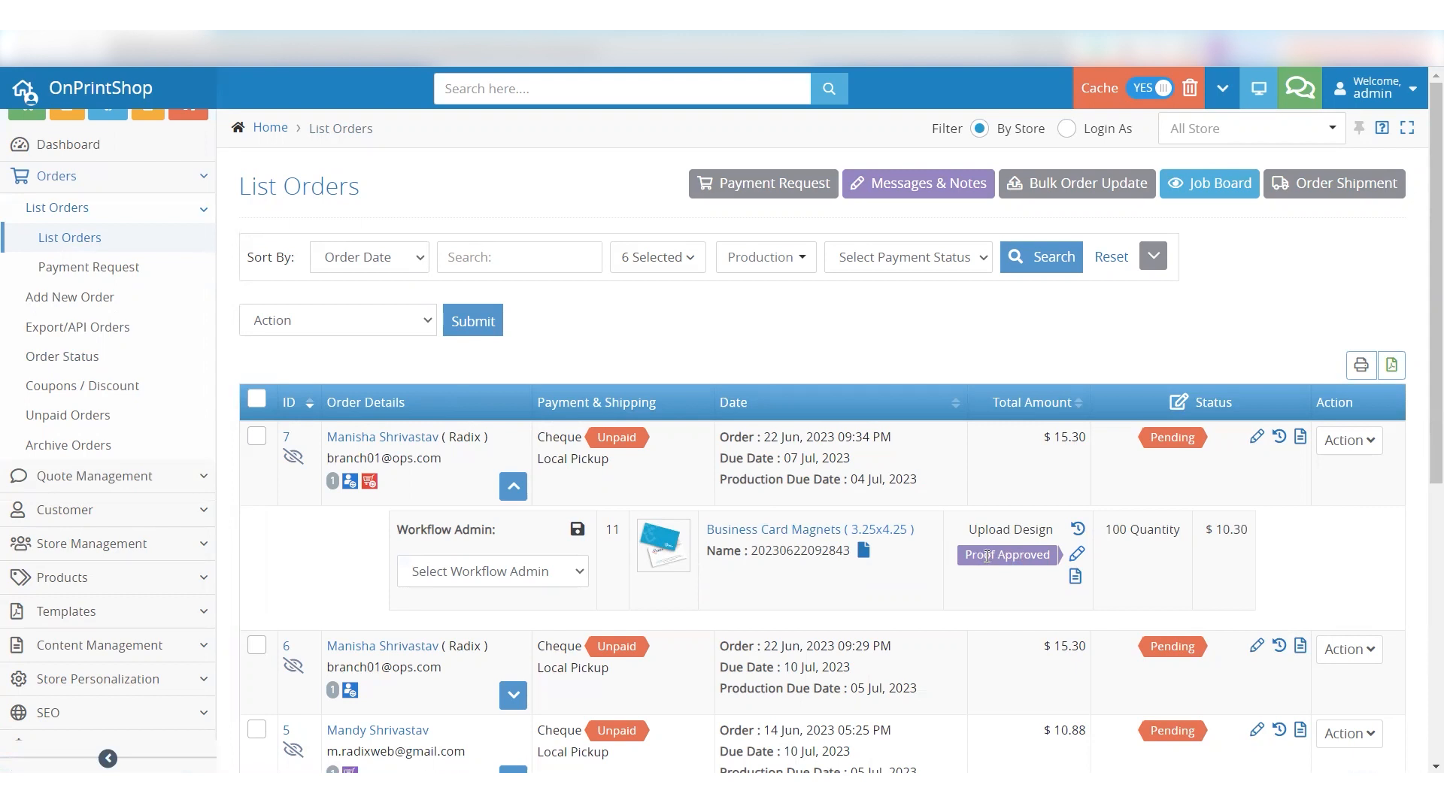
mouse_move(967, 569)
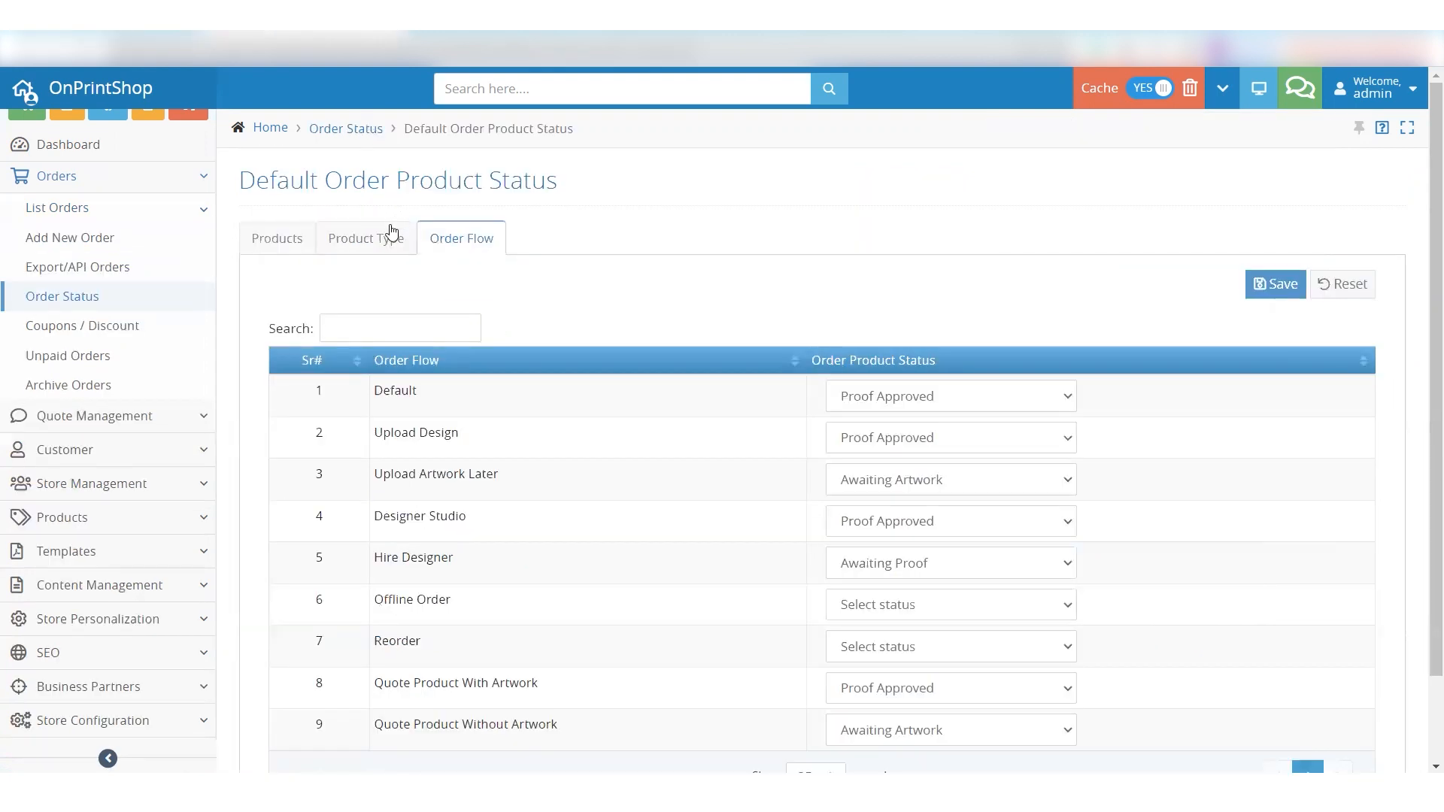
left_click(366, 237)
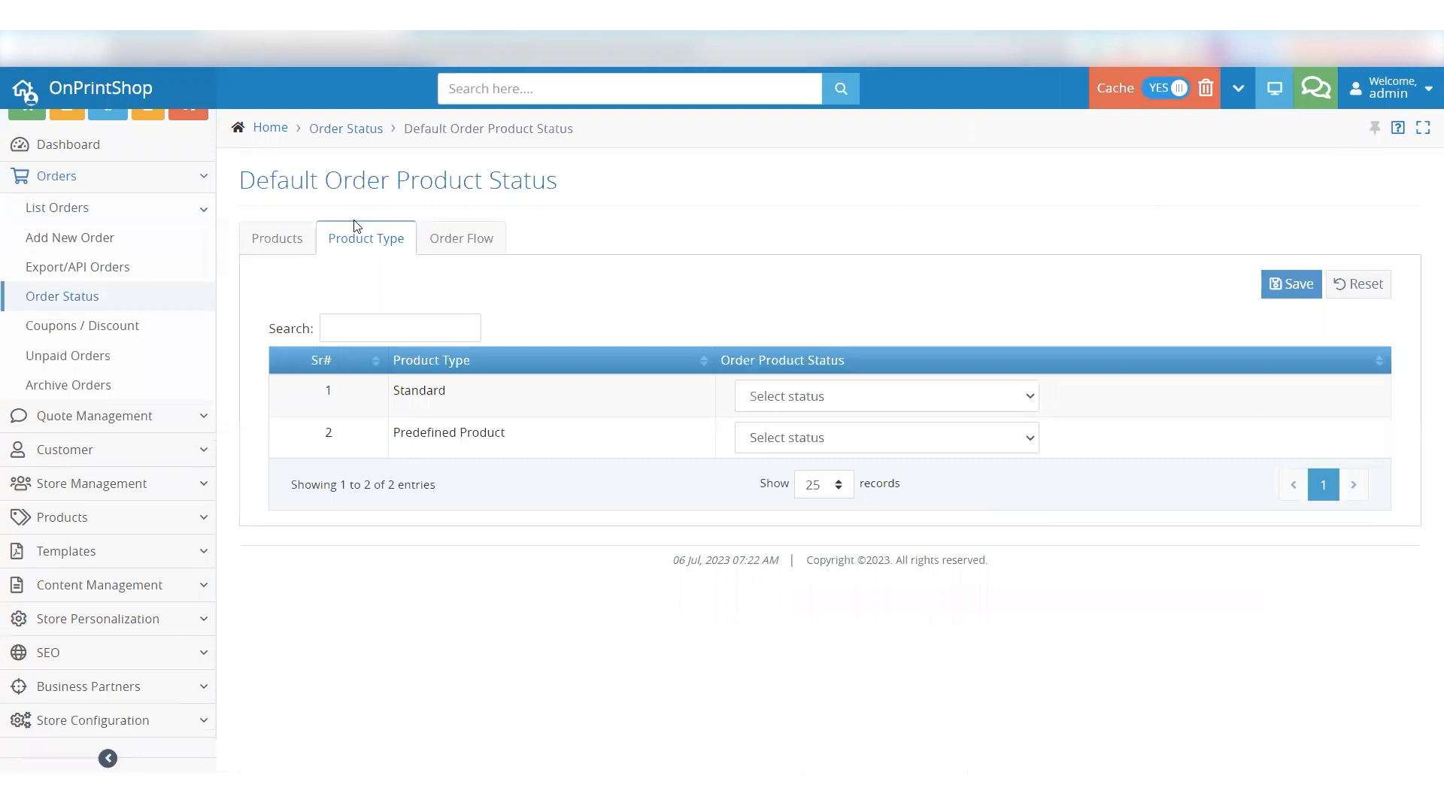
left_click(460, 238)
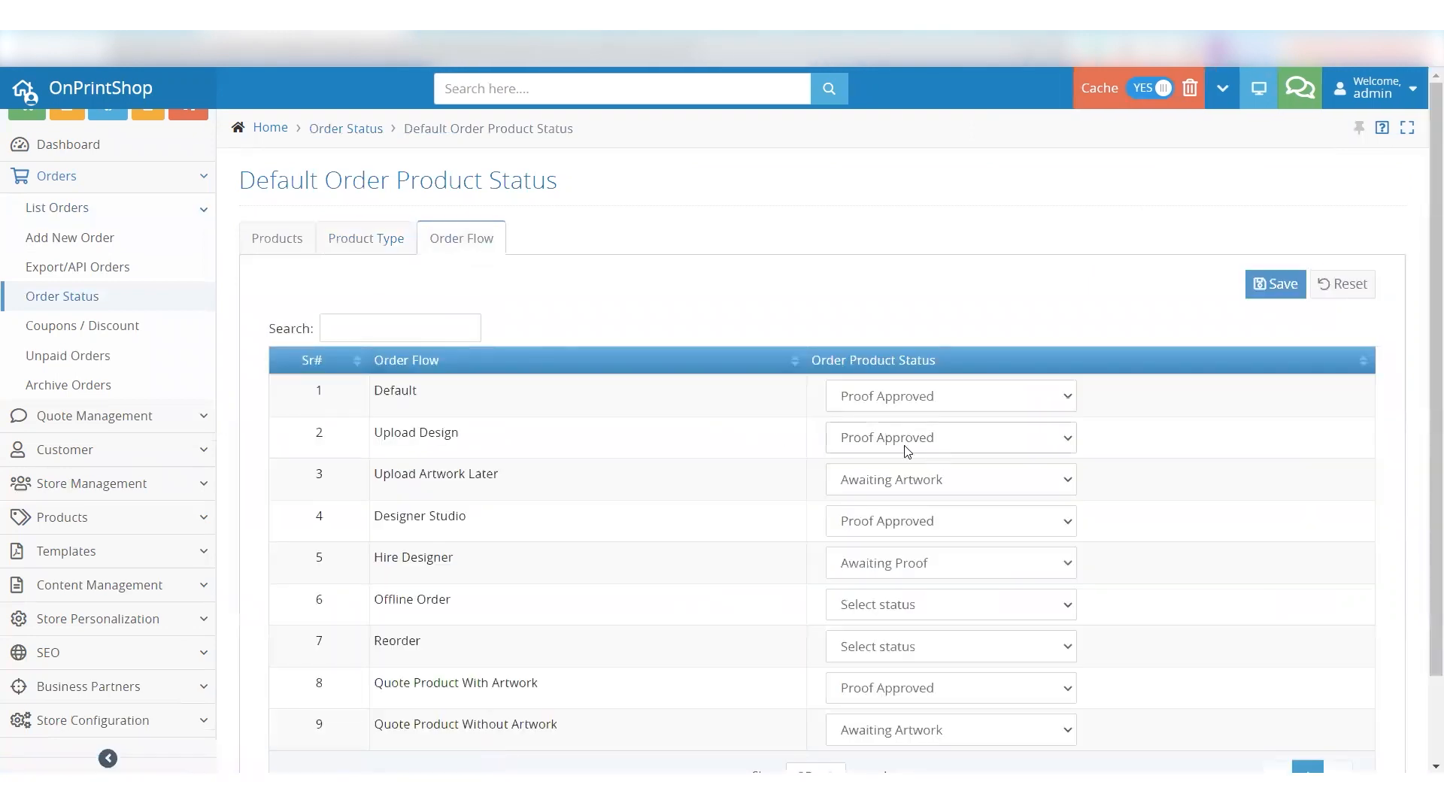